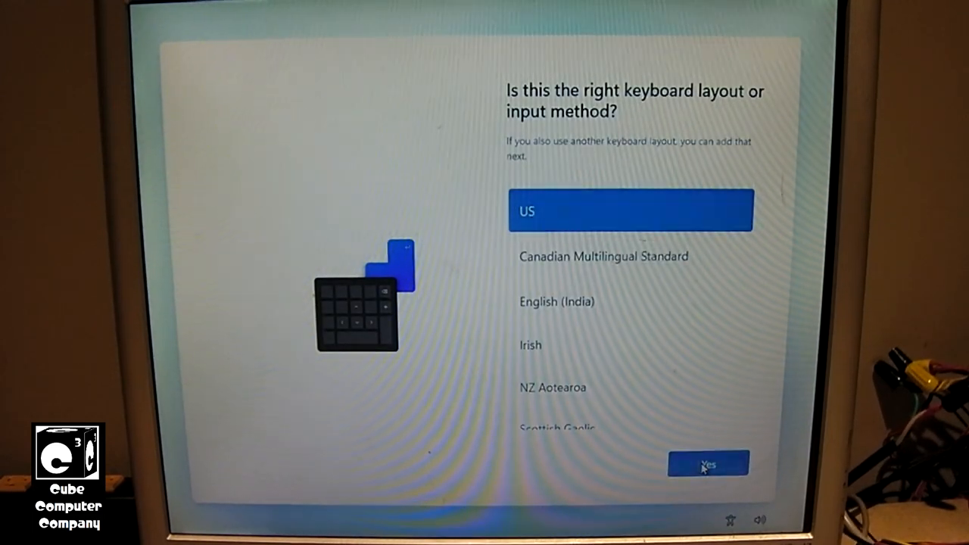
Keep the US keyboard layout and continue with limited setup without internet.
left_click(709, 464)
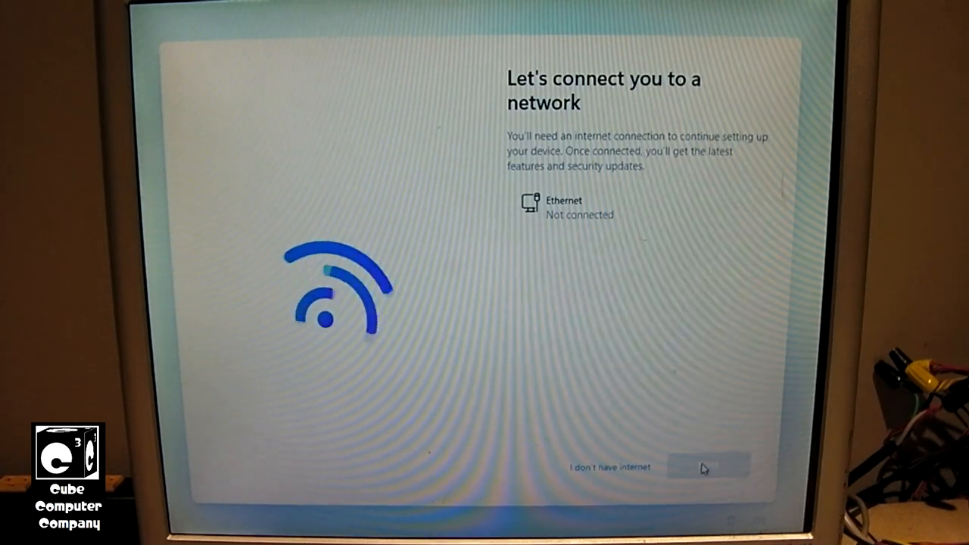
left_click(609, 467)
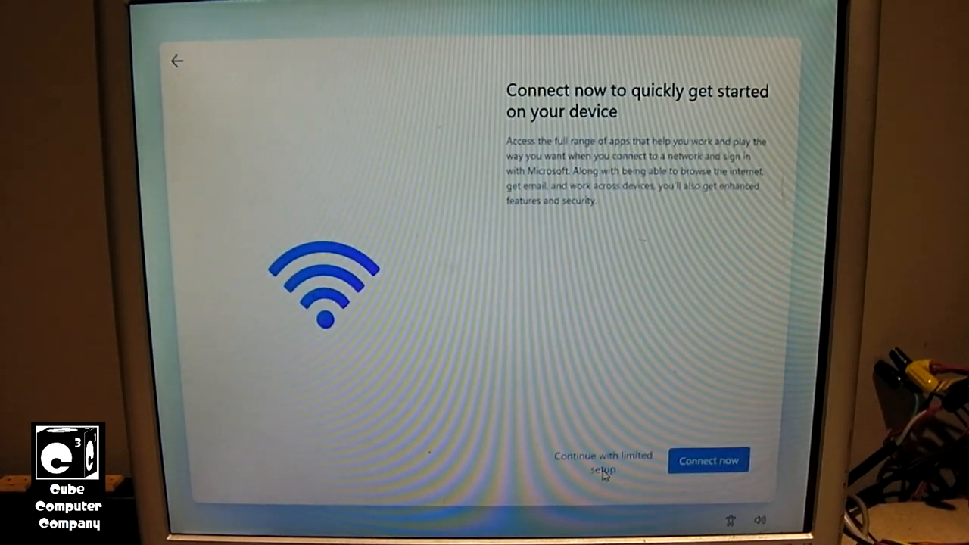
left_click(603, 461)
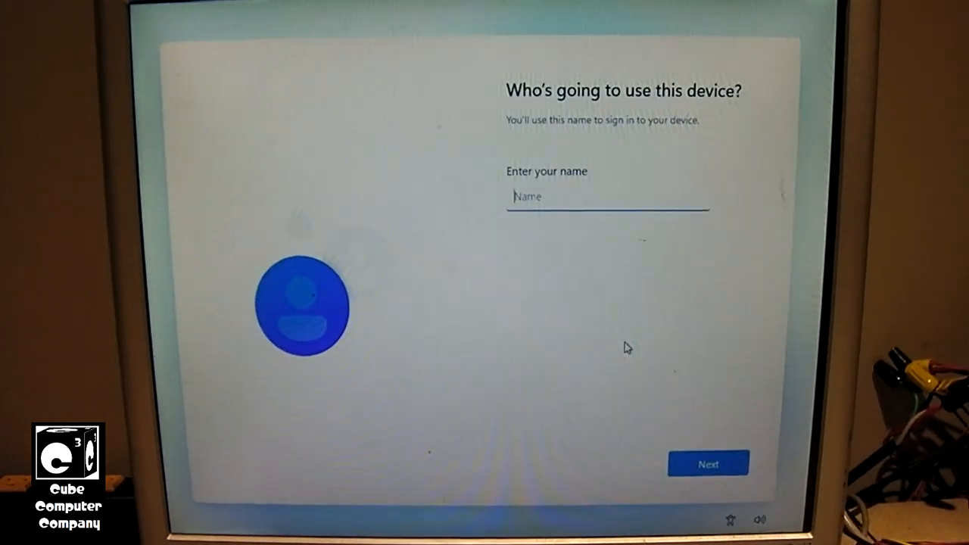
Enter the local user name starting 'Ni' and confirm it.
type("Ni")
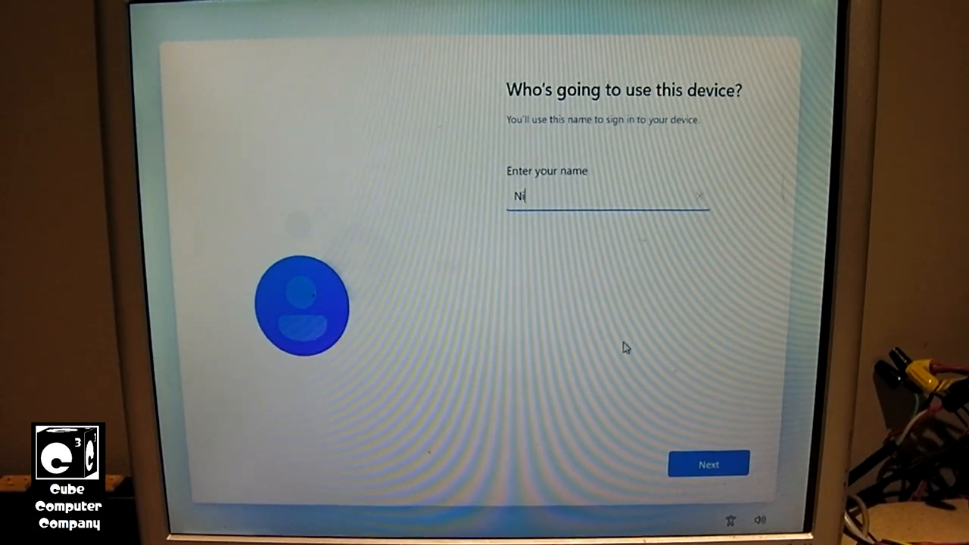
left_click(708, 463)
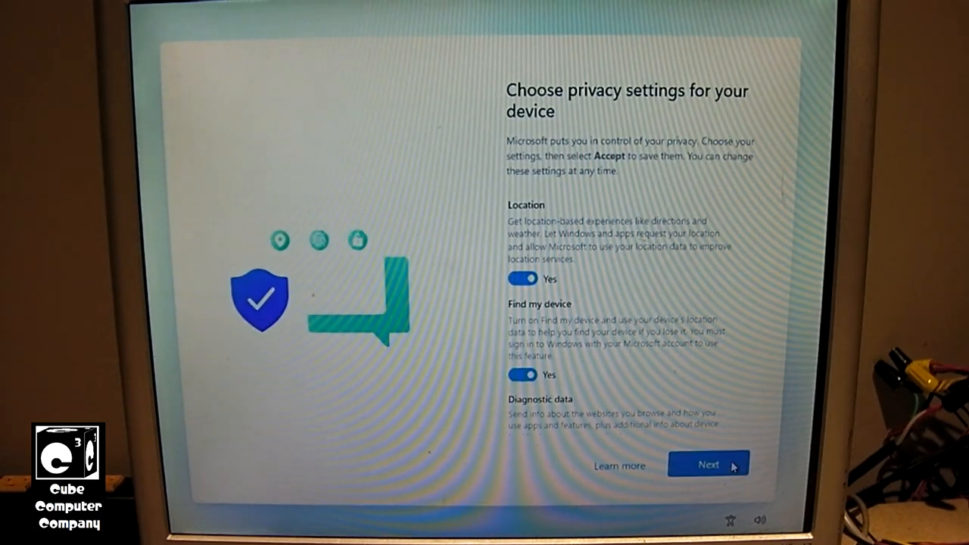
Turn off Inking & typing data sharing in the privacy settings list.
scroll("down", 3)
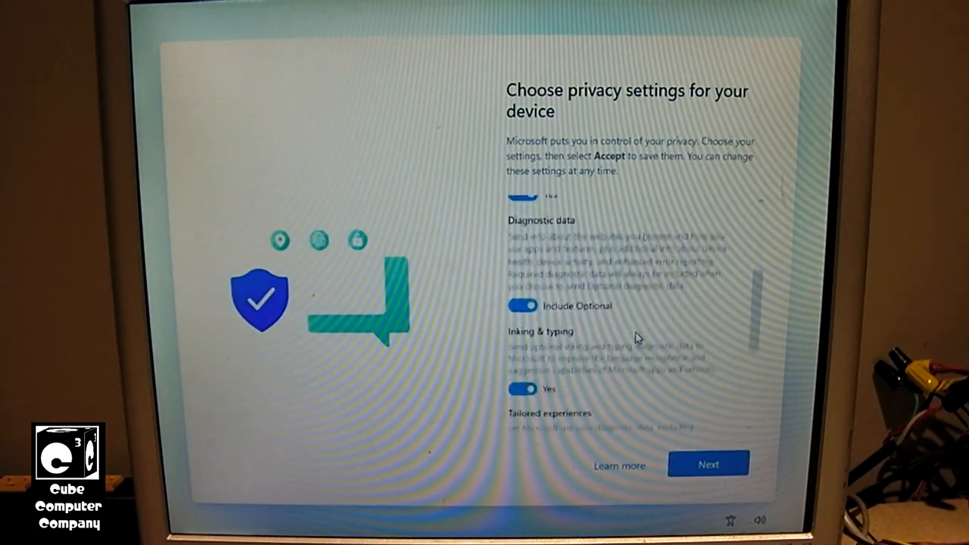
scroll("up", 3)
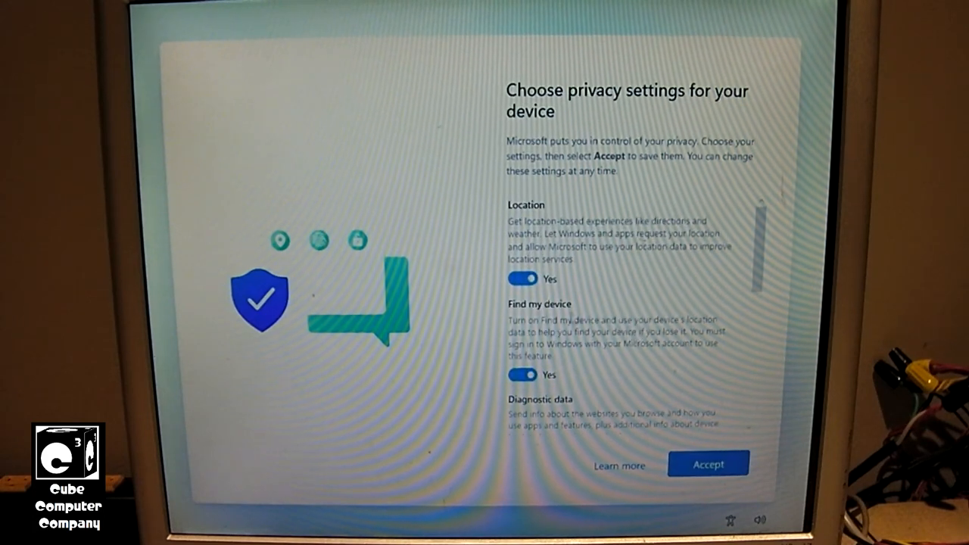
scroll("down", 3)
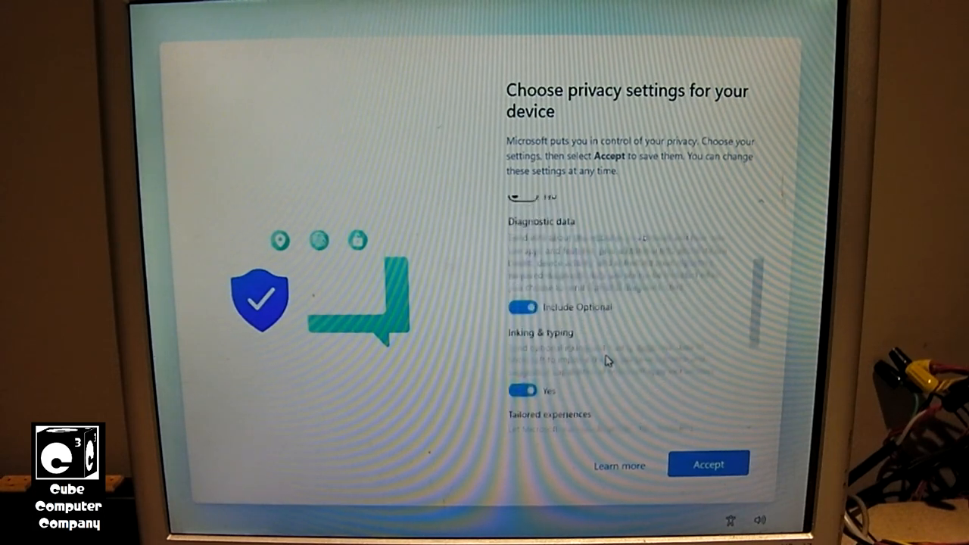
left_click(521, 306)
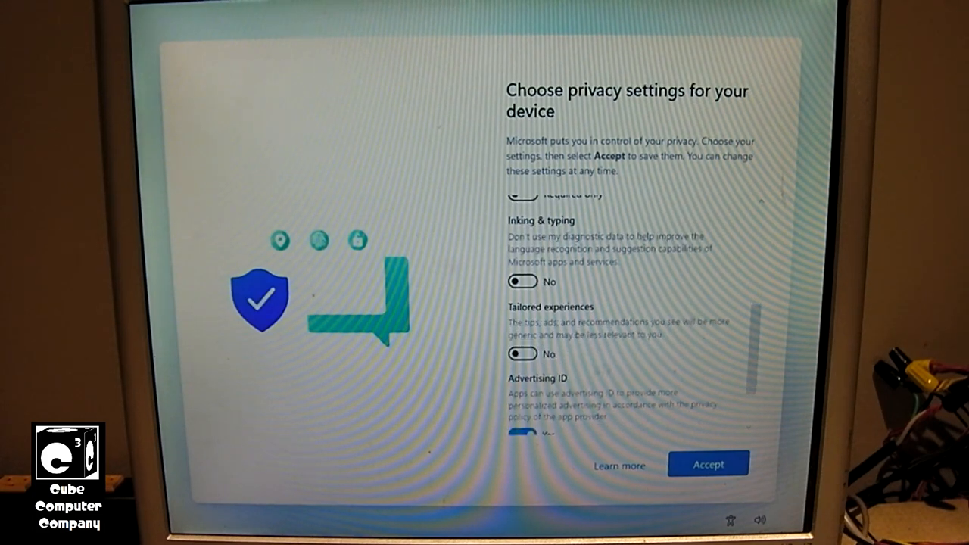
scroll("up", 3)
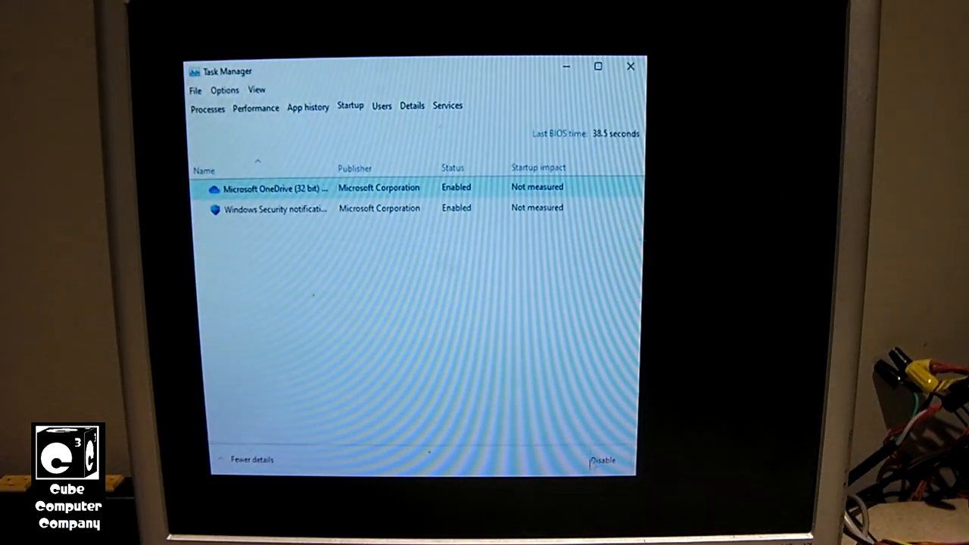
Disable Microsoft OneDrive as a startup app and return to the Processes list.
left_click(603, 460)
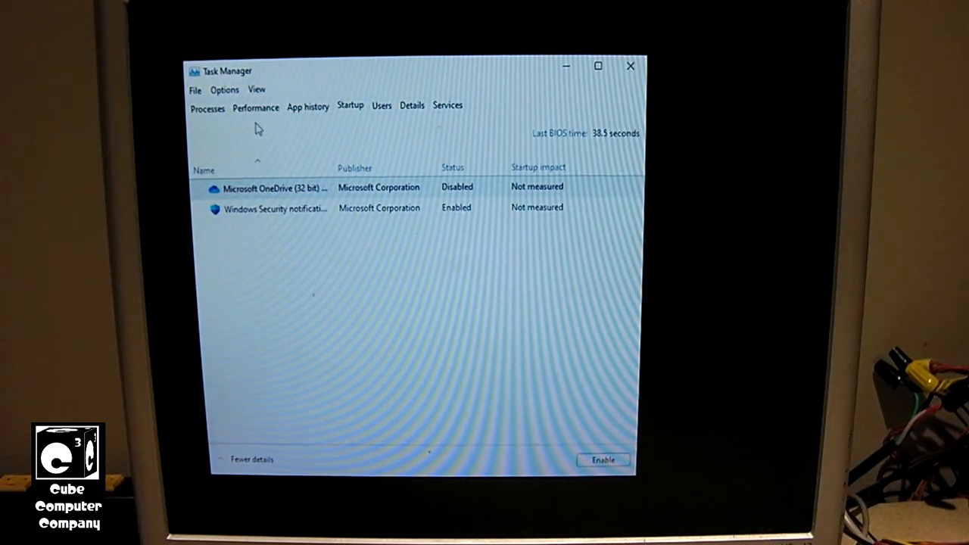
left_click(206, 108)
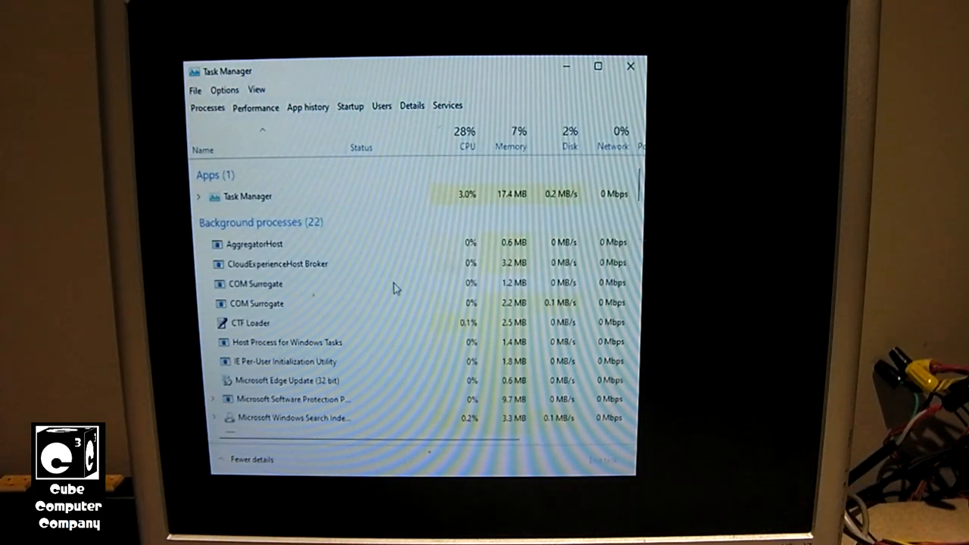
scroll("down", 3)
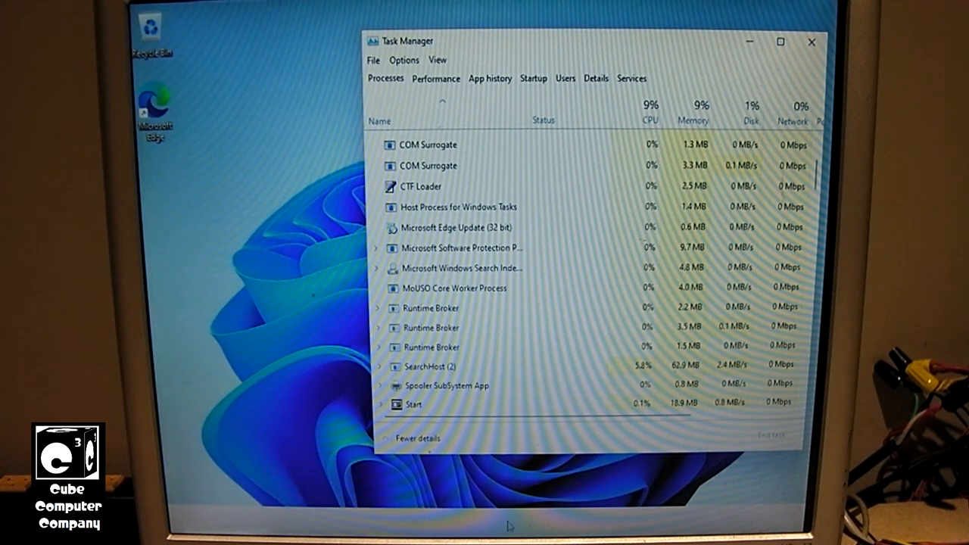
mouse_move(650, 115)
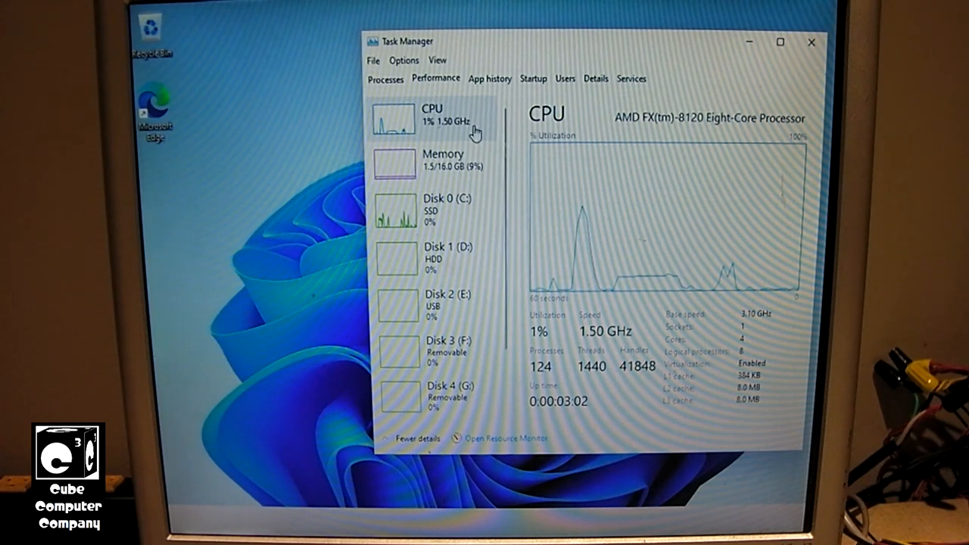
mouse_move(473, 133)
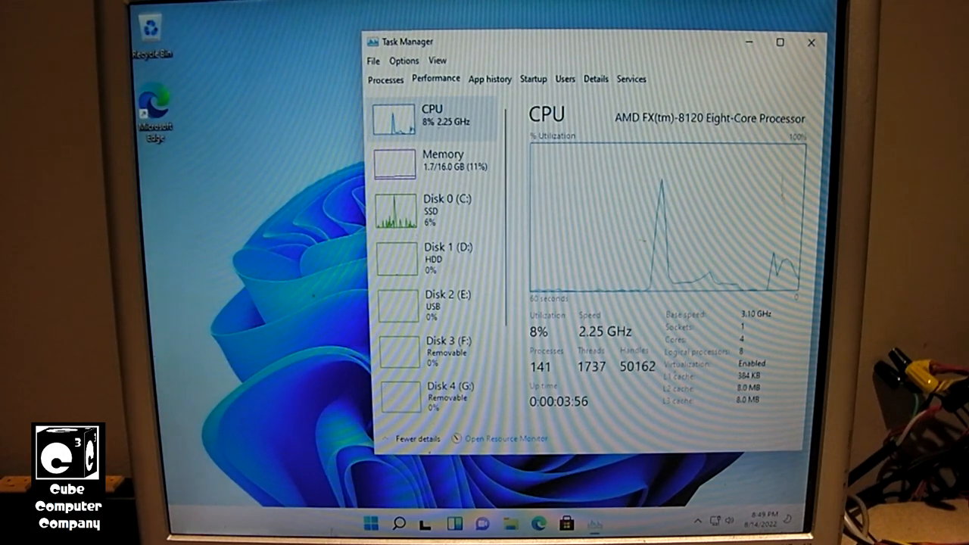
Reach Date & time under Time & language in Settings.
left_click(369, 524)
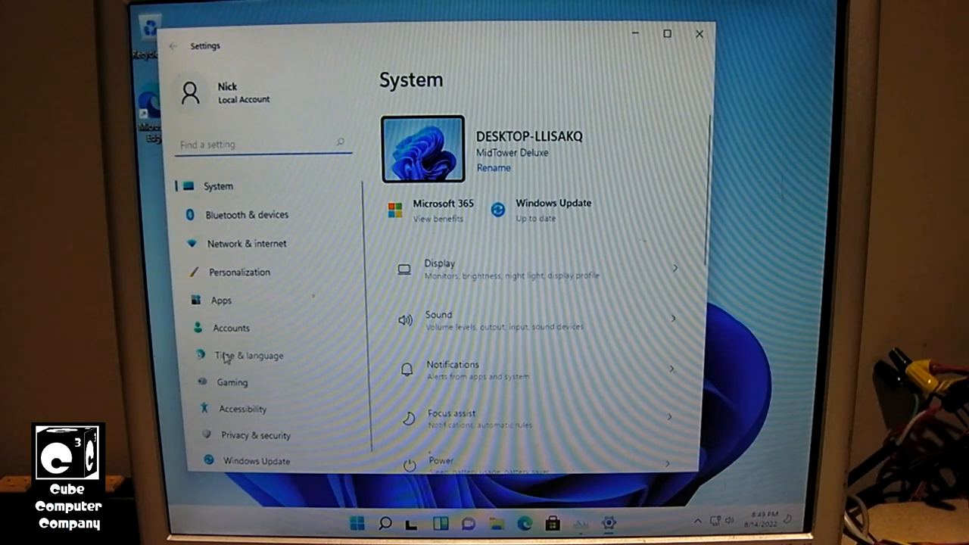
left_click(248, 354)
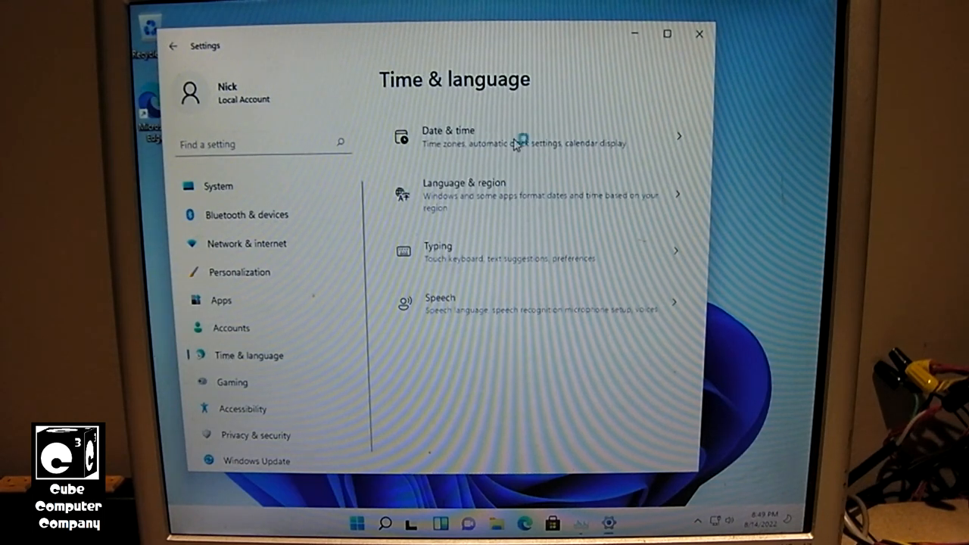
left_click(523, 136)
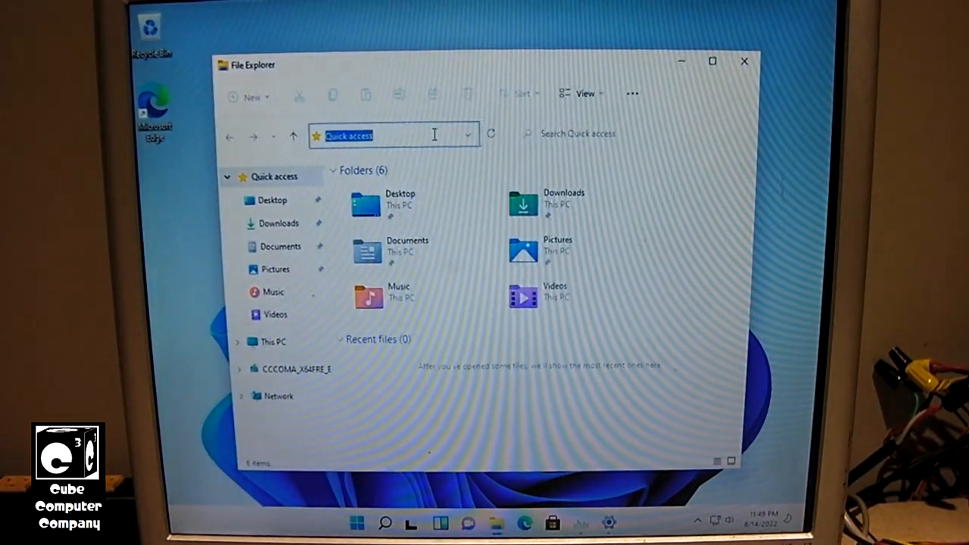
Sign in to the network share as cubecomputer1\nick.
type("\\\\")
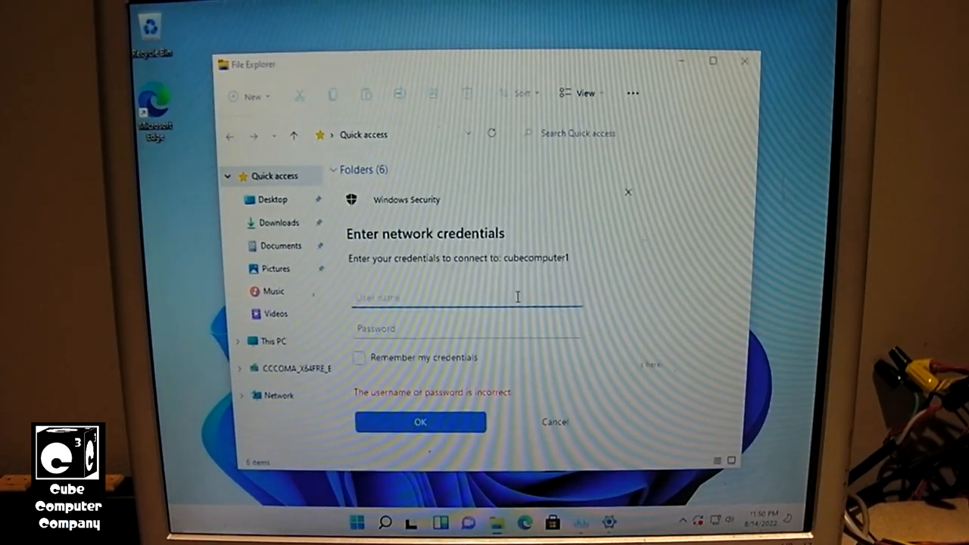
type("cubecomputer1\\nick")
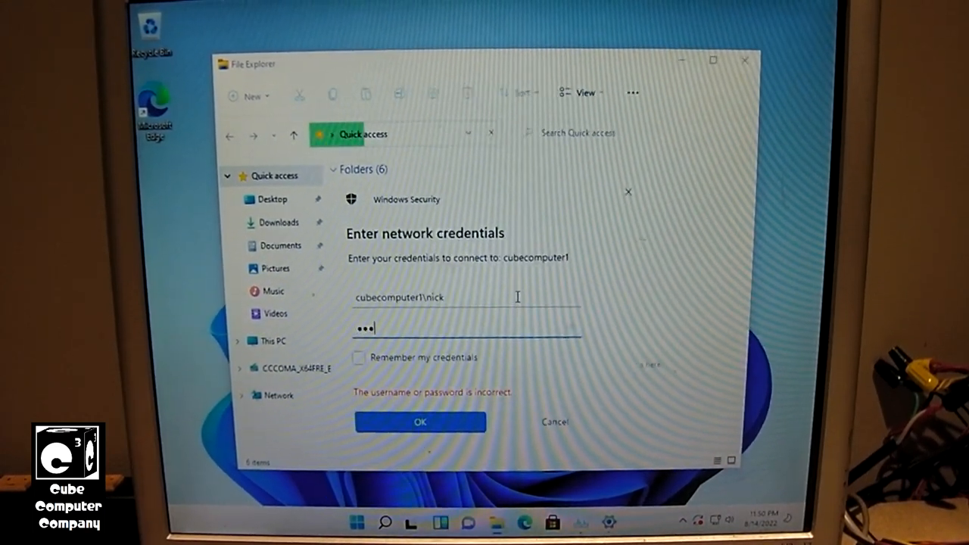
left_click(421, 421)
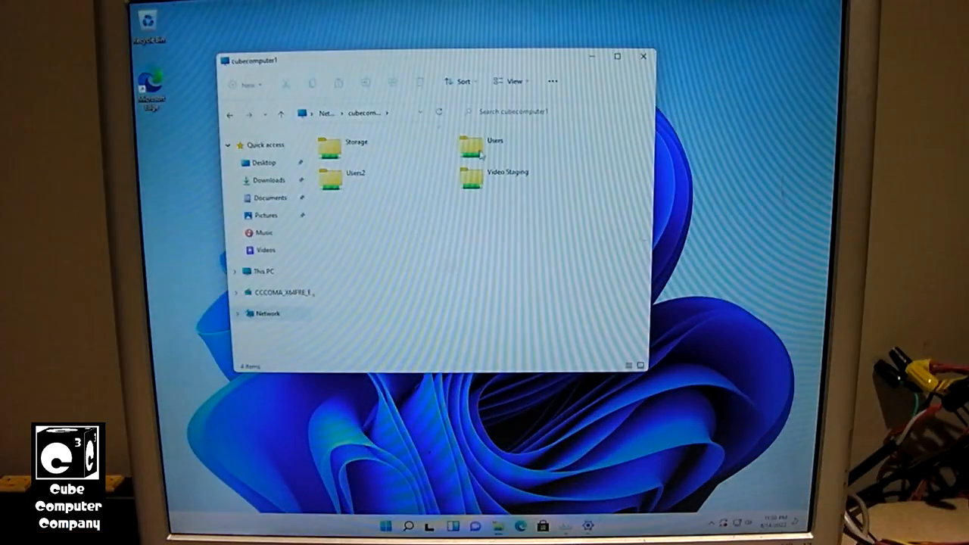
Merge the Notify to Download registry file from Users > Public > Windows 10.
double_click(494, 140)
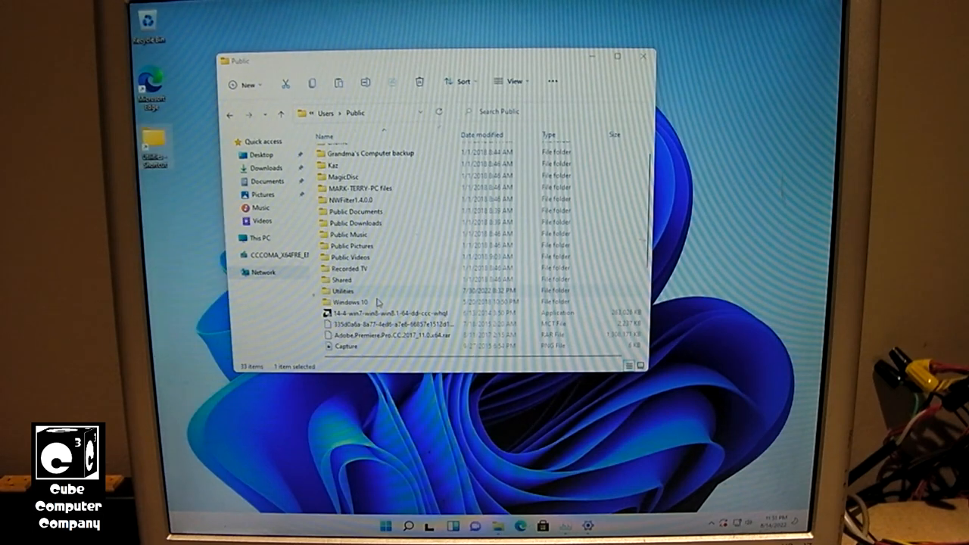
double_click(349, 302)
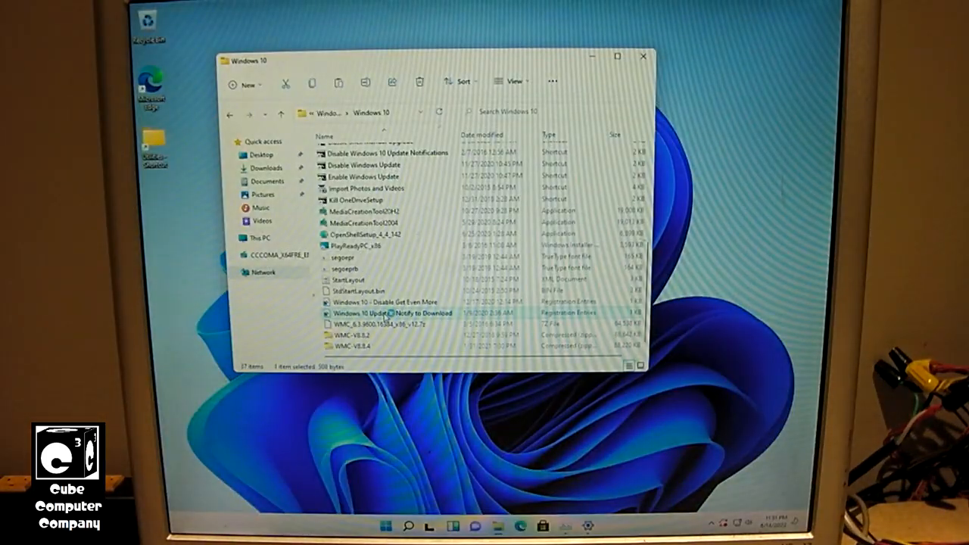
double_click(386, 313)
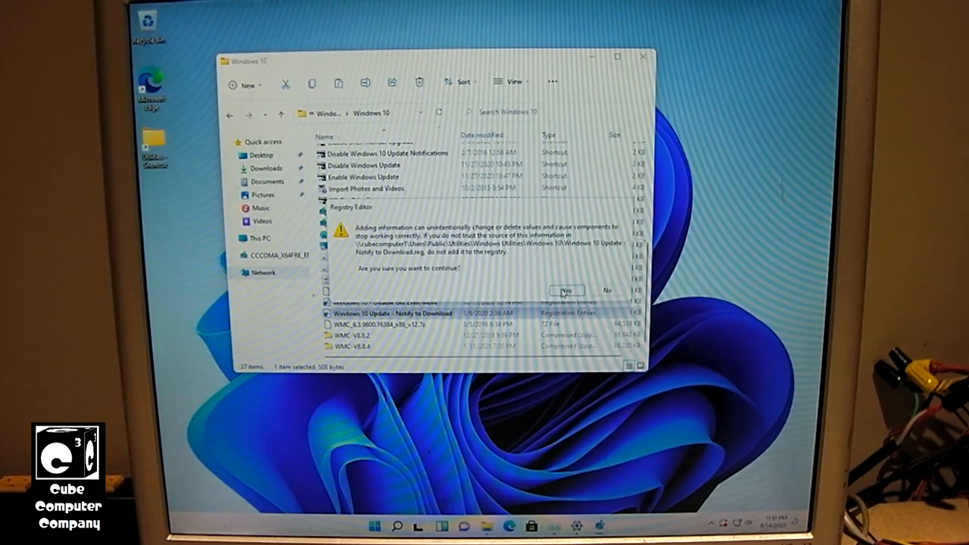
left_click(566, 290)
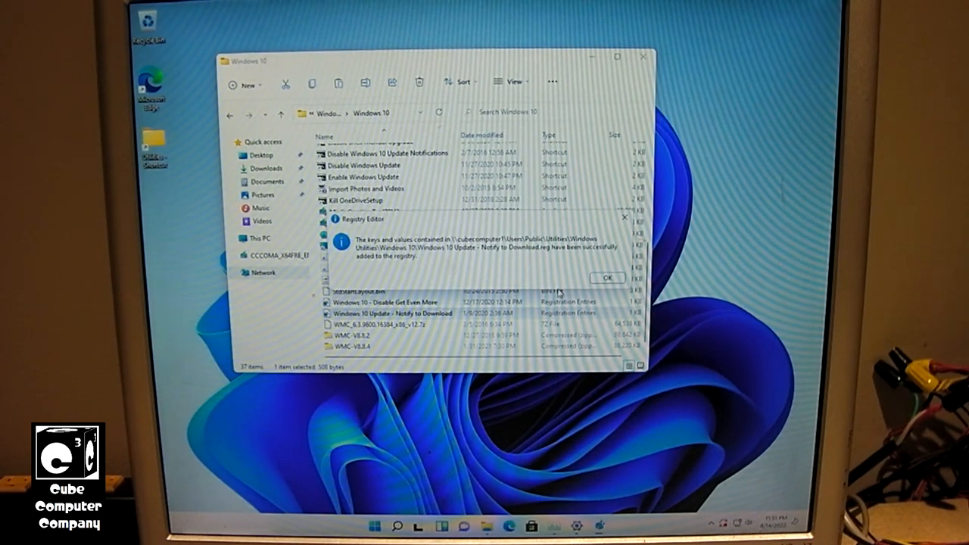
left_click(607, 279)
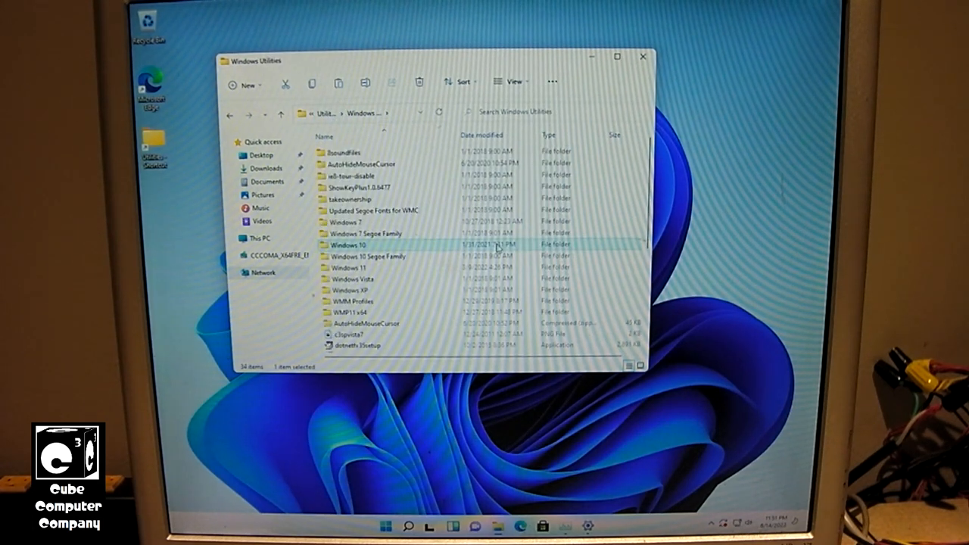
Browse the Windows Utilities folder and select the PC Health Check installer.
scroll("down", 3)
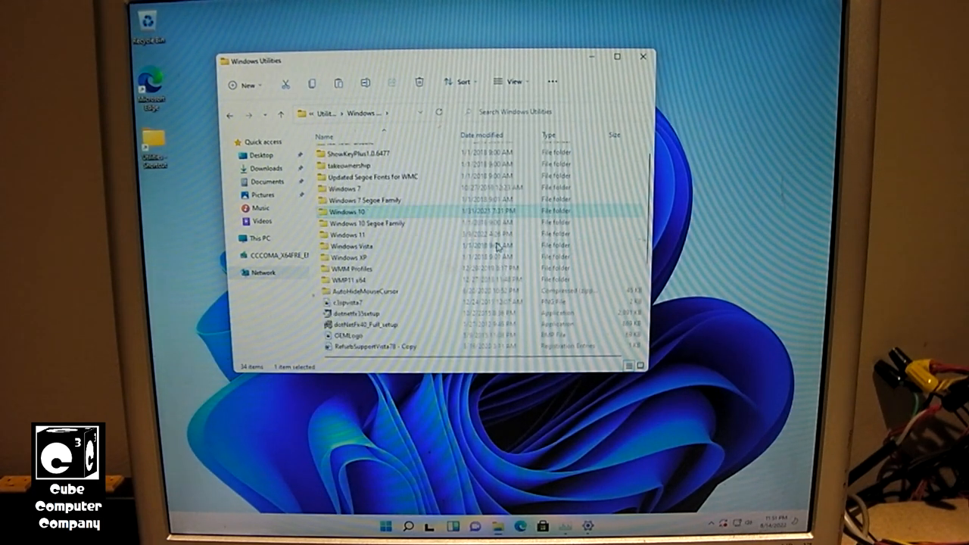
scroll("down", 3)
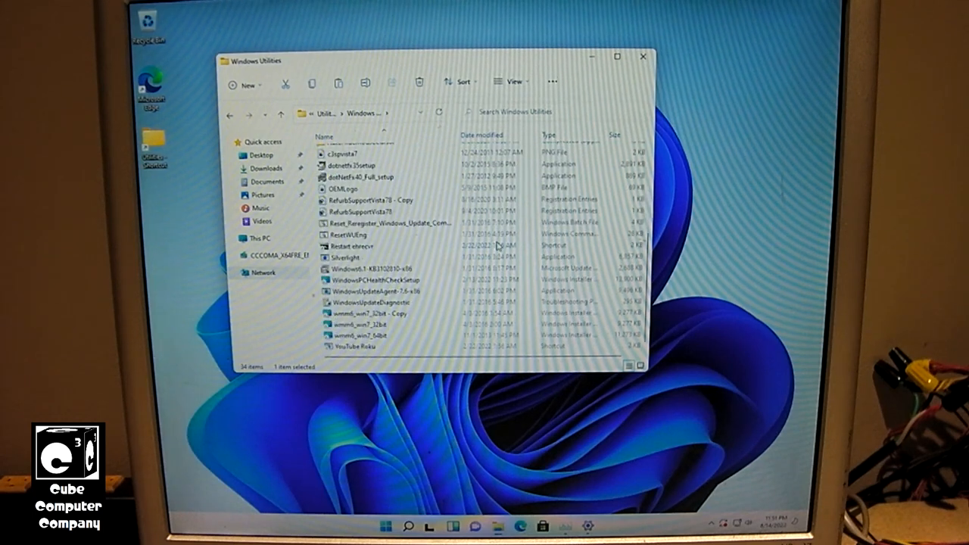
left_click(376, 279)
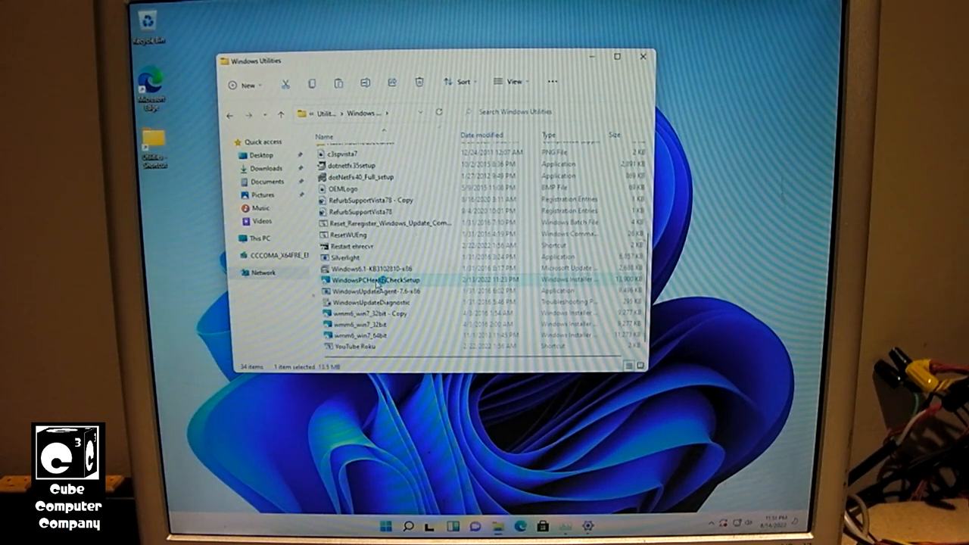
Install PC Health Check, accepting the license terms, and finish the installer.
double_click(378, 278)
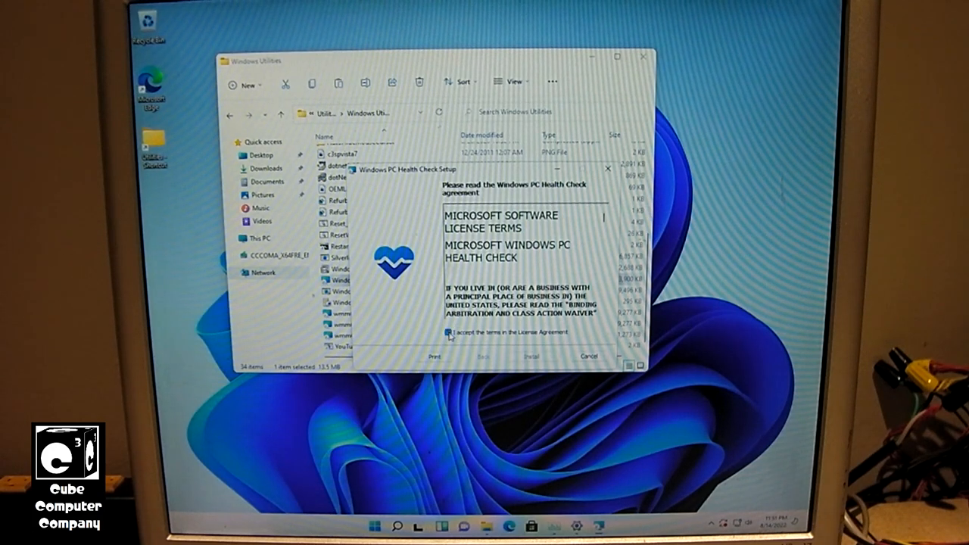
left_click(448, 332)
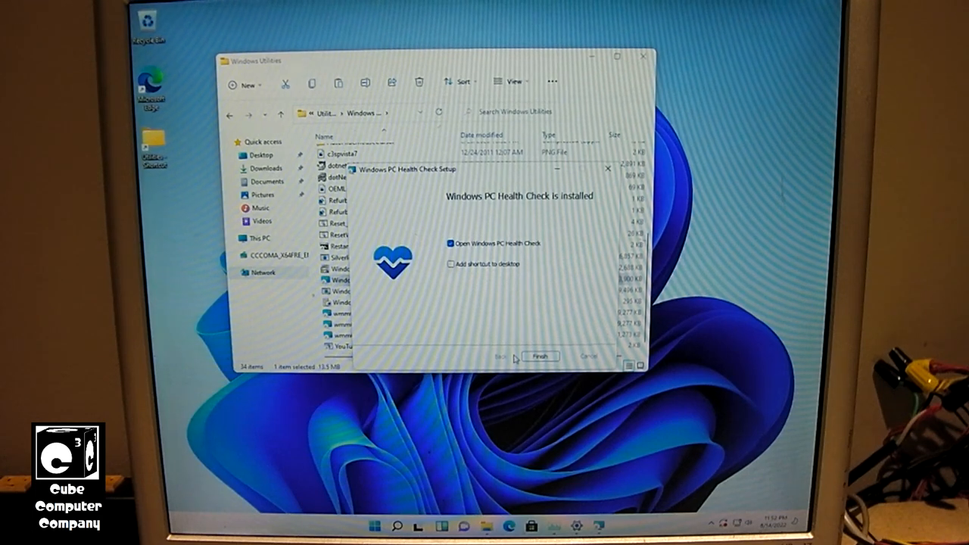
mouse_move(515, 321)
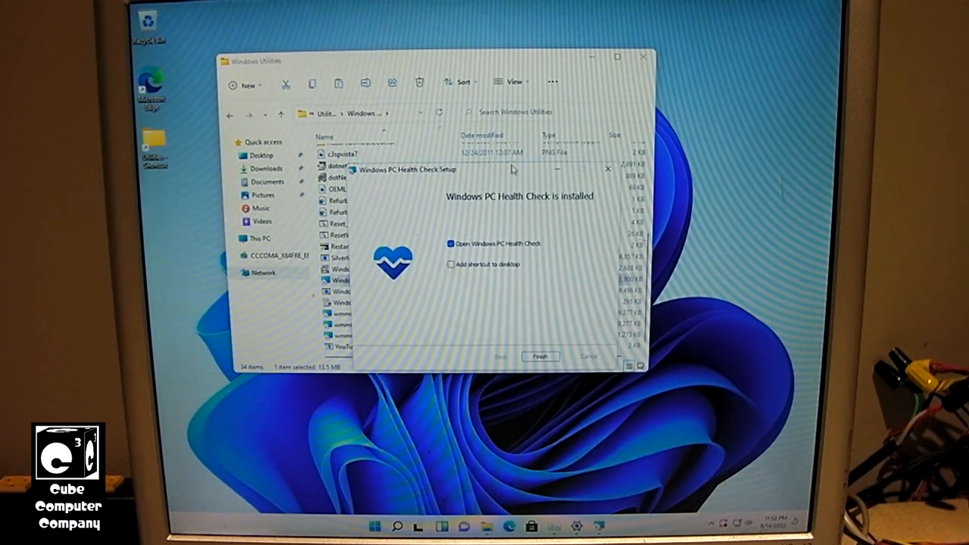
left_click(539, 356)
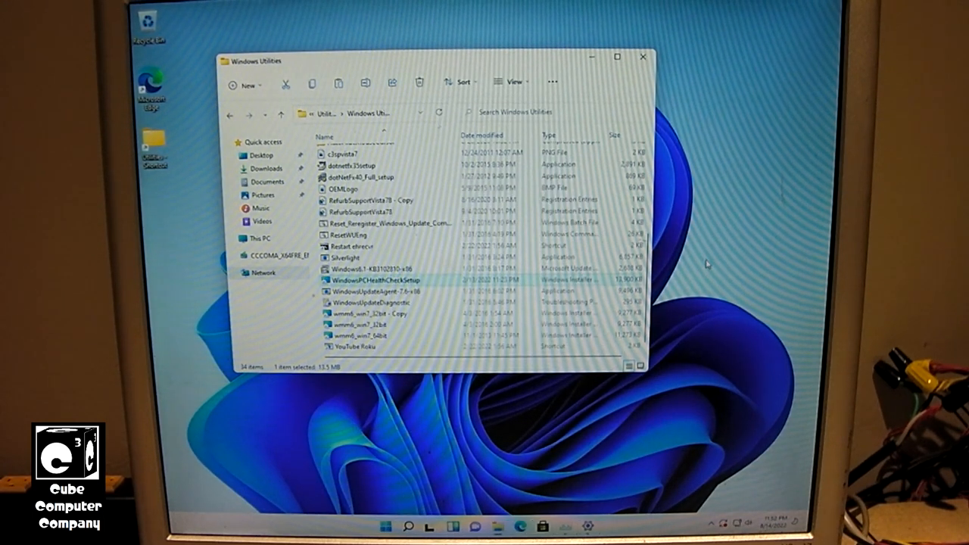
Launch PC Health Check to its PC health at a glance overview.
double_click(379, 278)
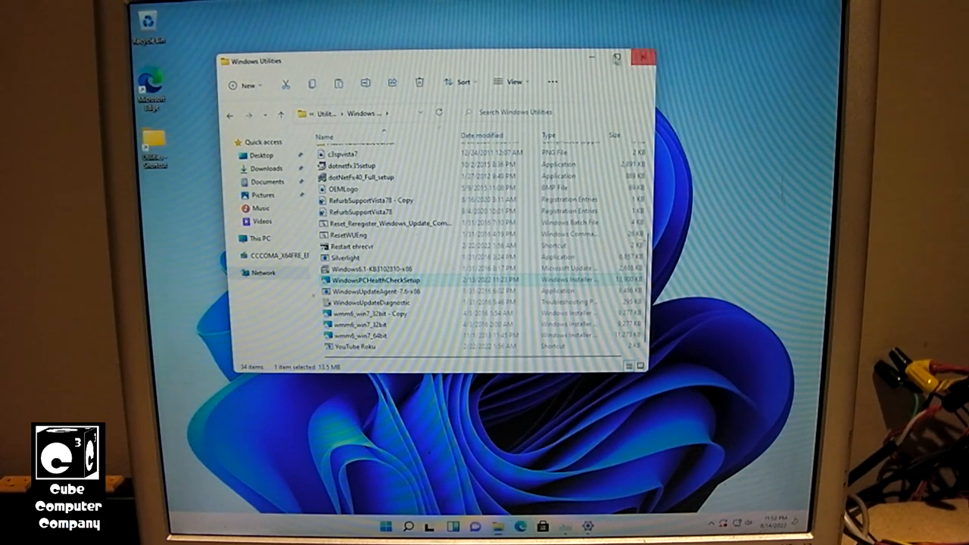
double_click(386, 279)
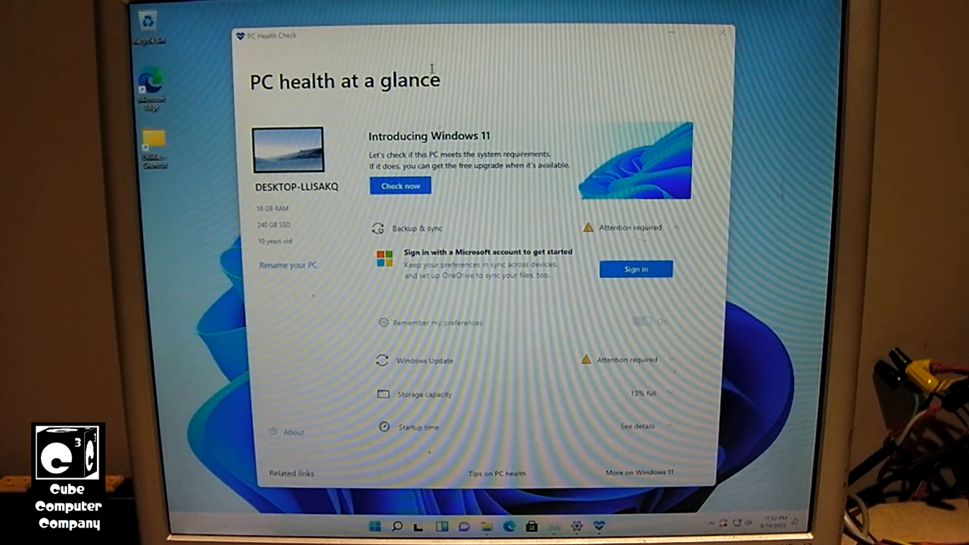
mouse_move(446, 118)
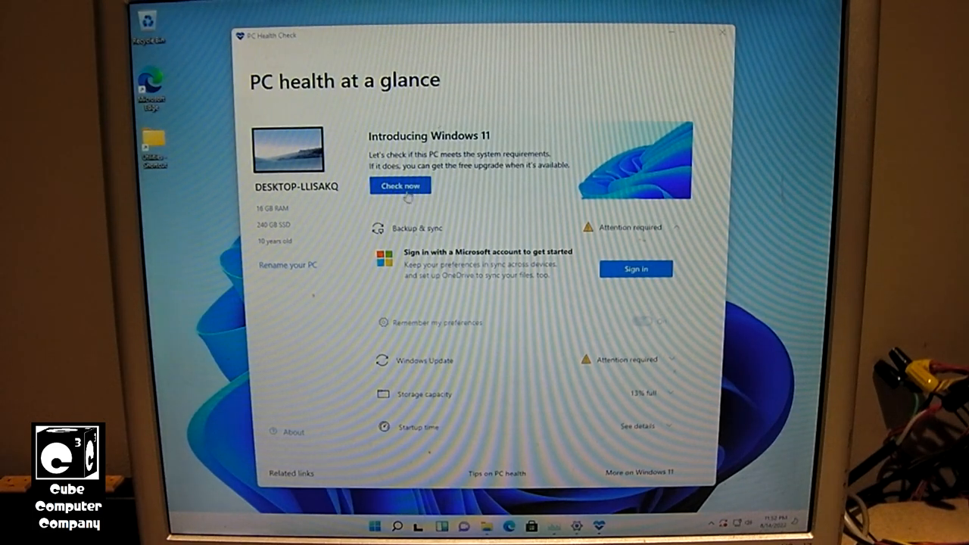
Run the Windows 11 compatibility check and review all requirement results.
left_click(400, 186)
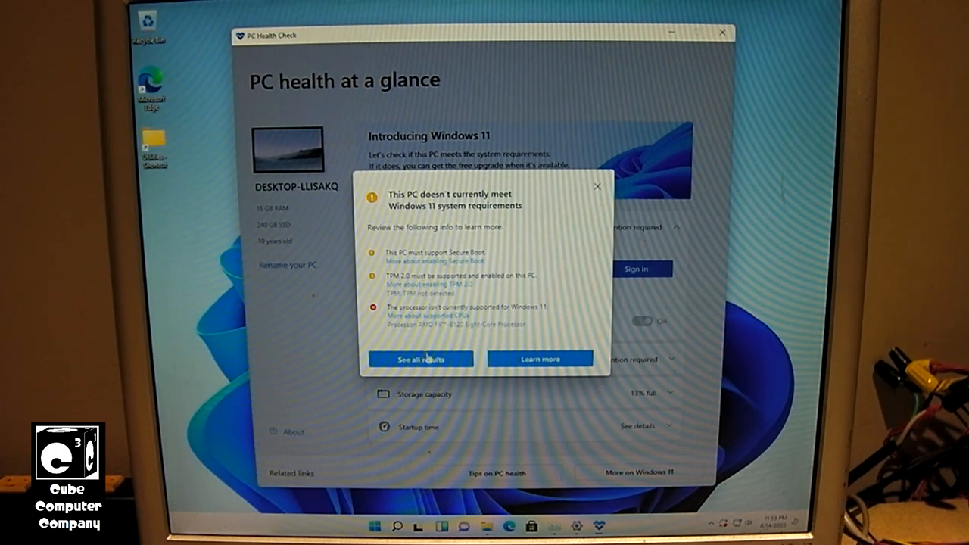
left_click(420, 359)
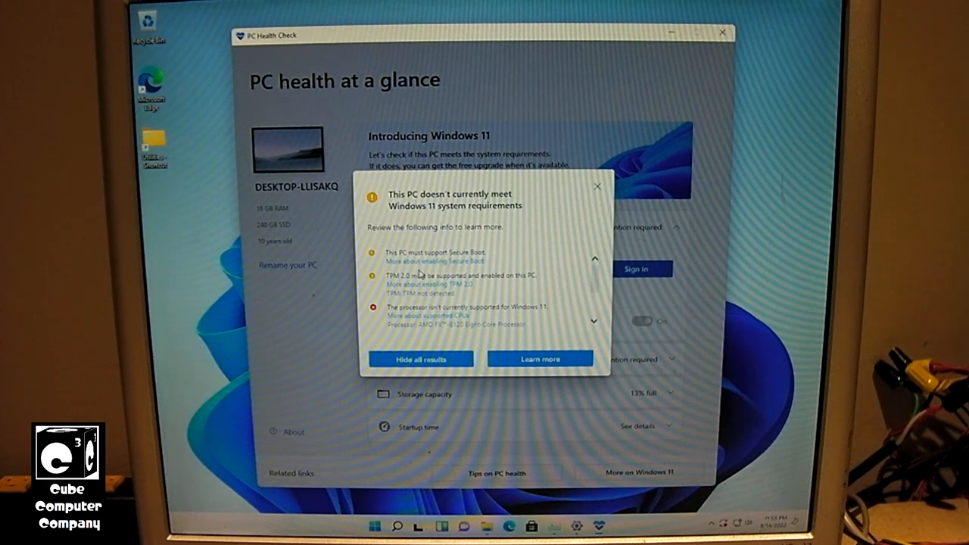
mouse_move(409, 306)
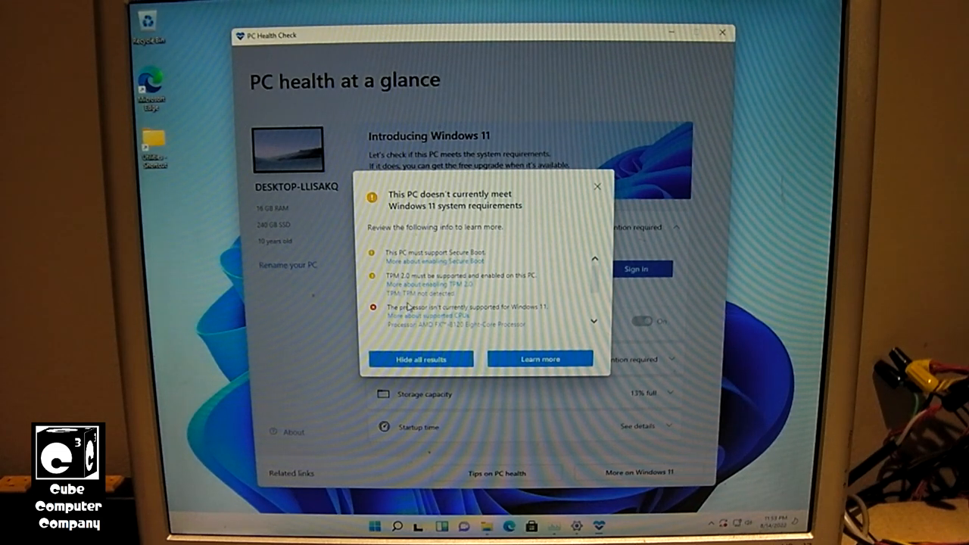
scroll("down", 3)
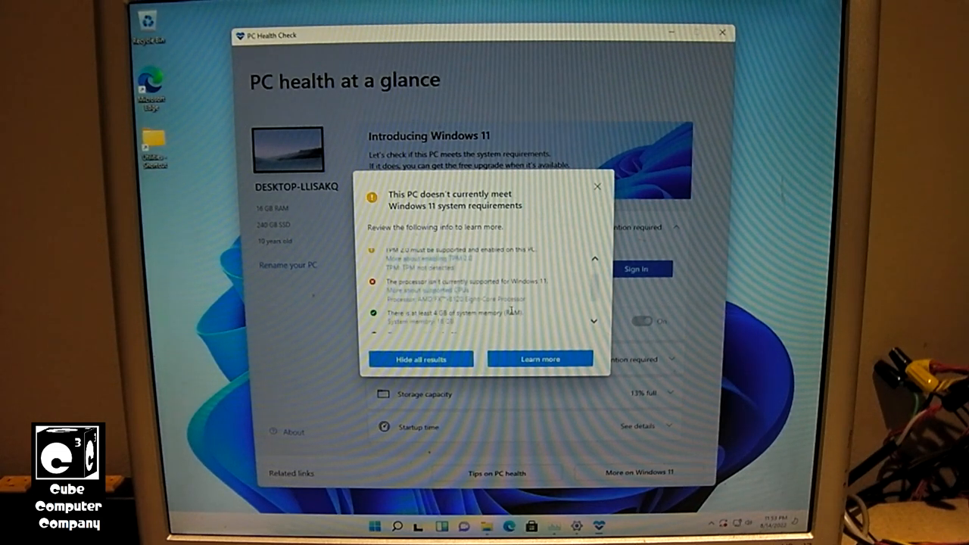
scroll("down", 3)
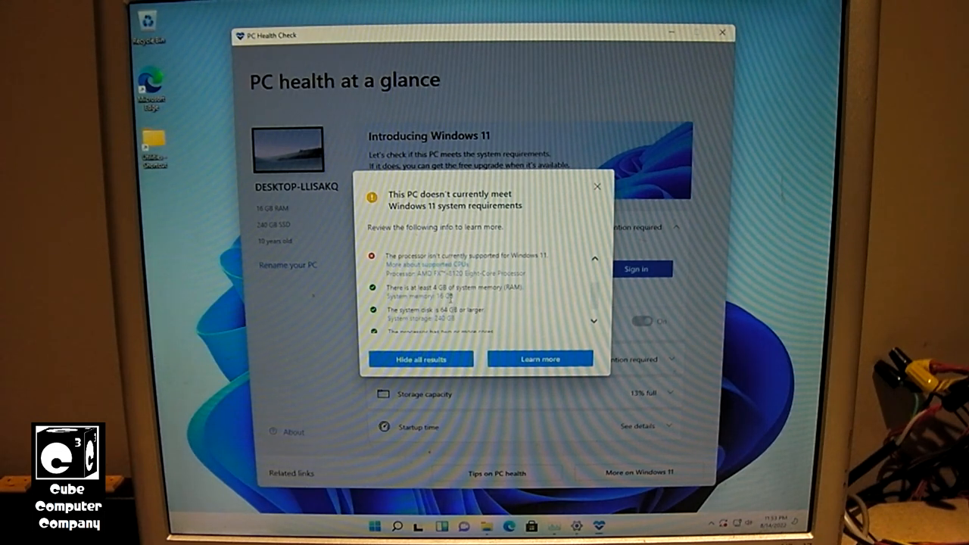
scroll("down", 3)
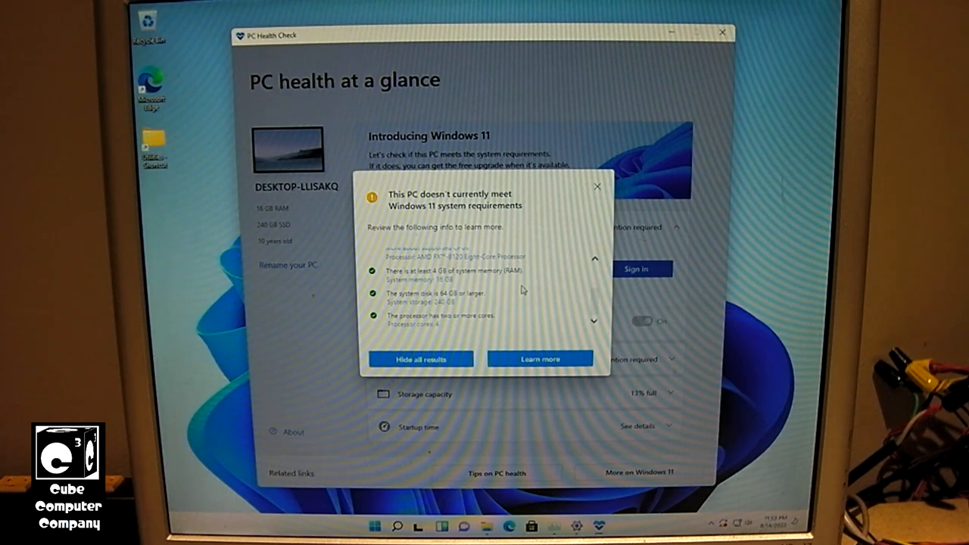
mouse_move(445, 327)
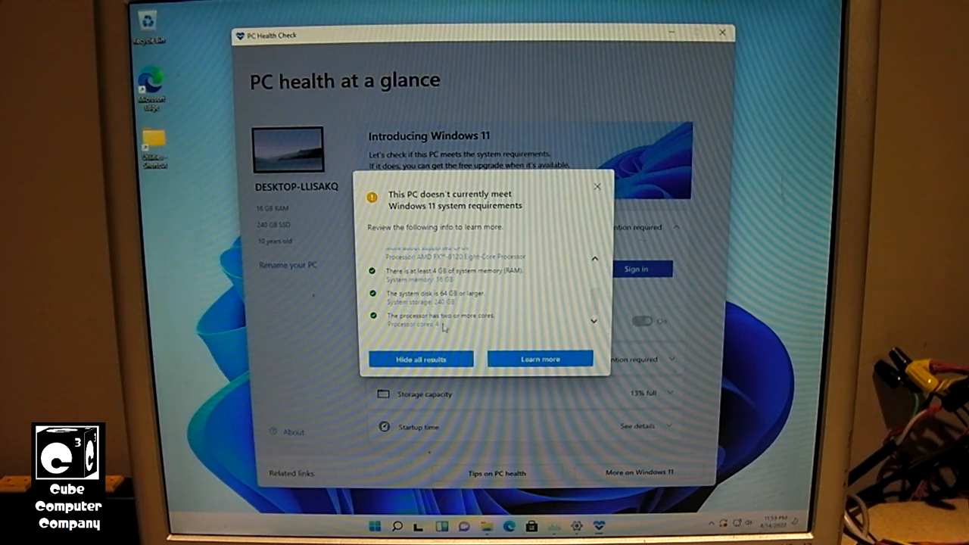
double_click(412, 325)
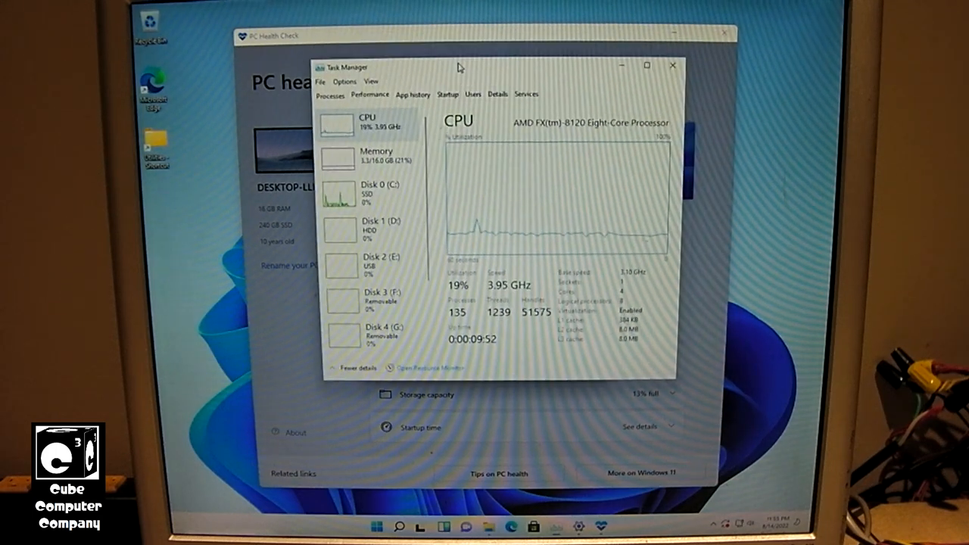
Reposition the Task Manager window showing the AMD FX-8120 CPU performance.
left_click_drag(460, 66, 427, 72)
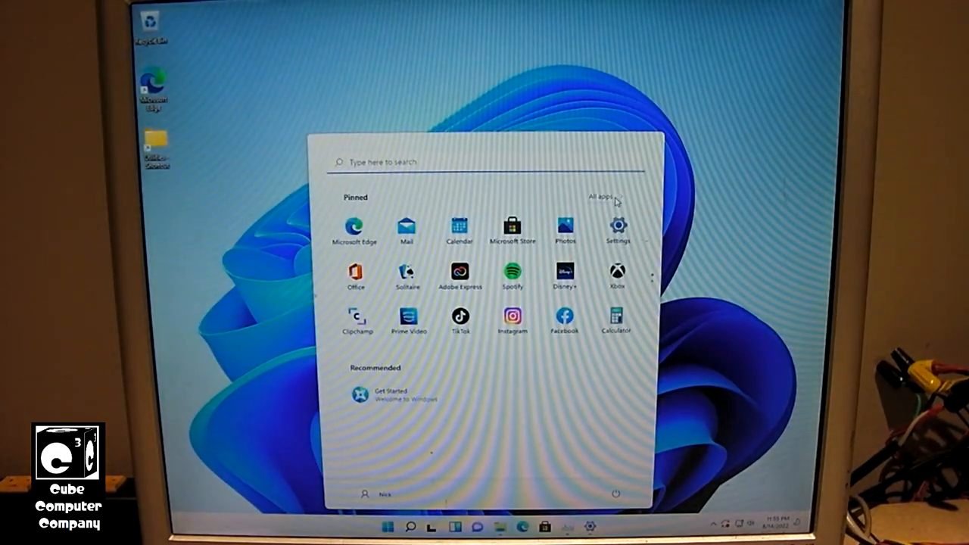
Show the full All apps list from the Start menu to reach File Explorer.
left_click(603, 197)
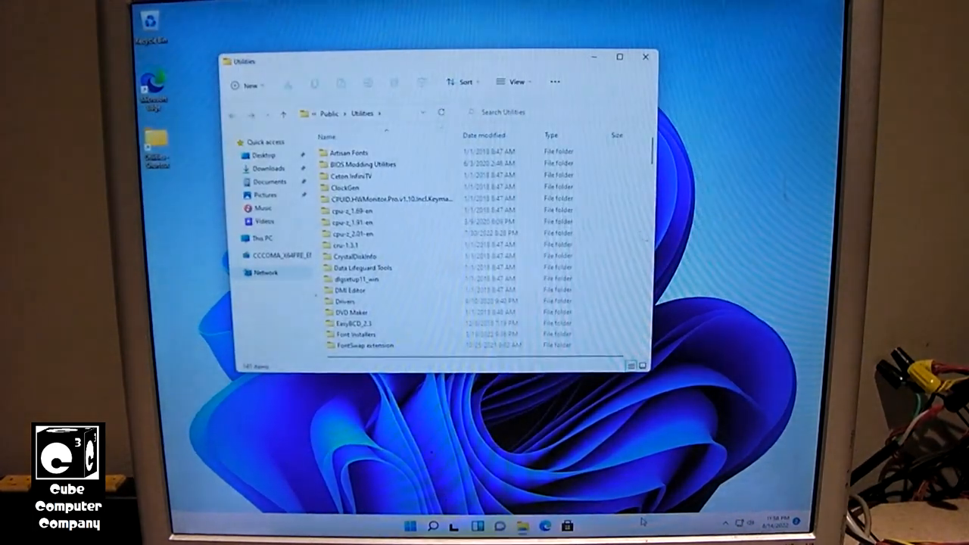
Launch Task Manager via Ctrl+Alt+Del, then scroll the Utilities folder down to Windows Utilities.
key("ctrl+alt+delete")
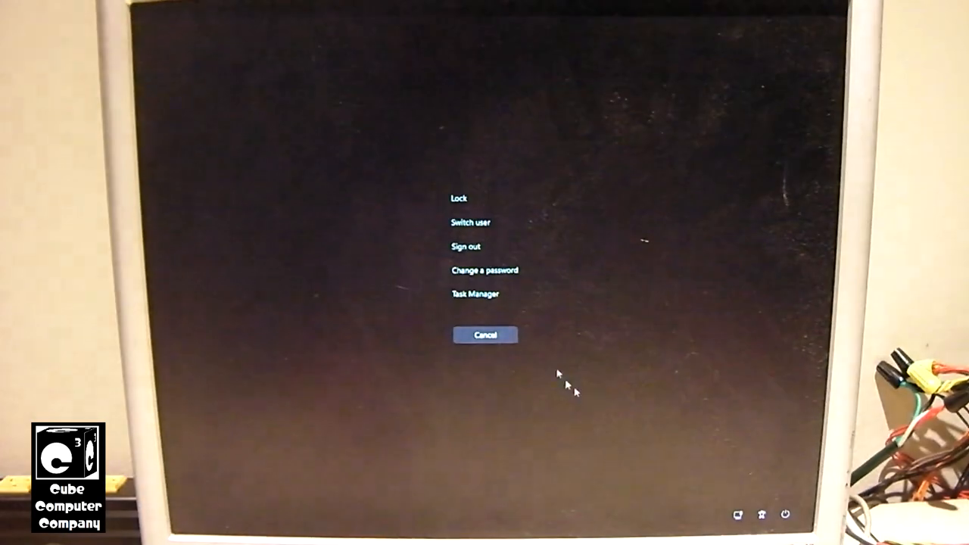
left_click(485, 335)
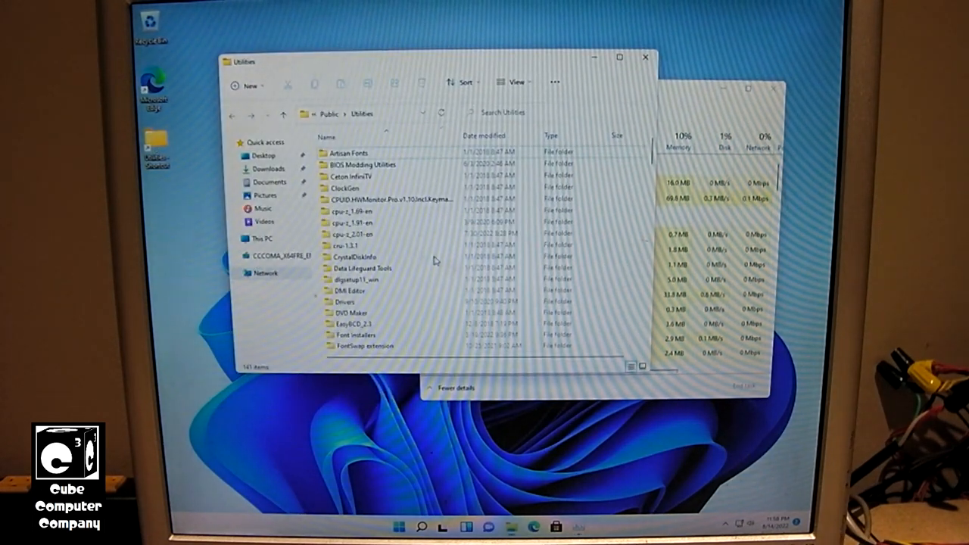
scroll("down", 3)
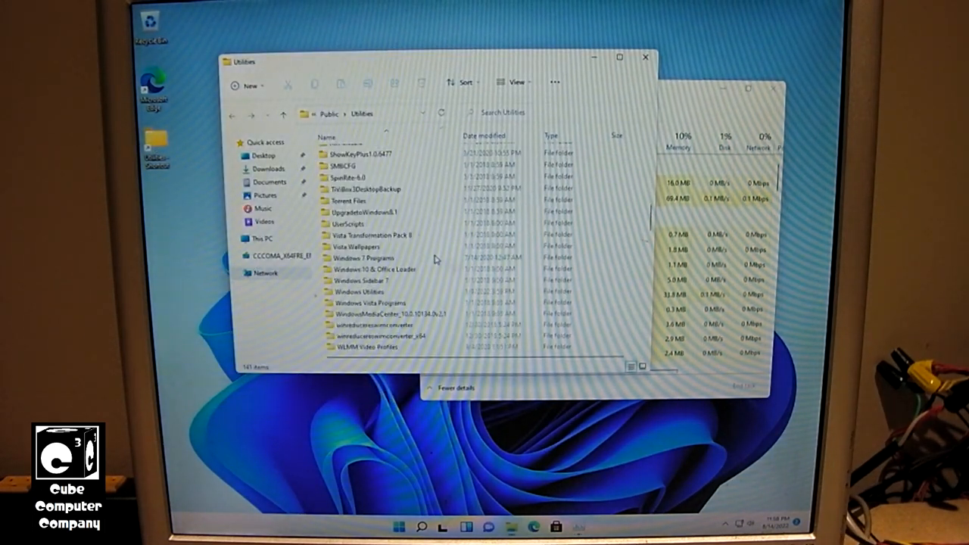
scroll("down", 3)
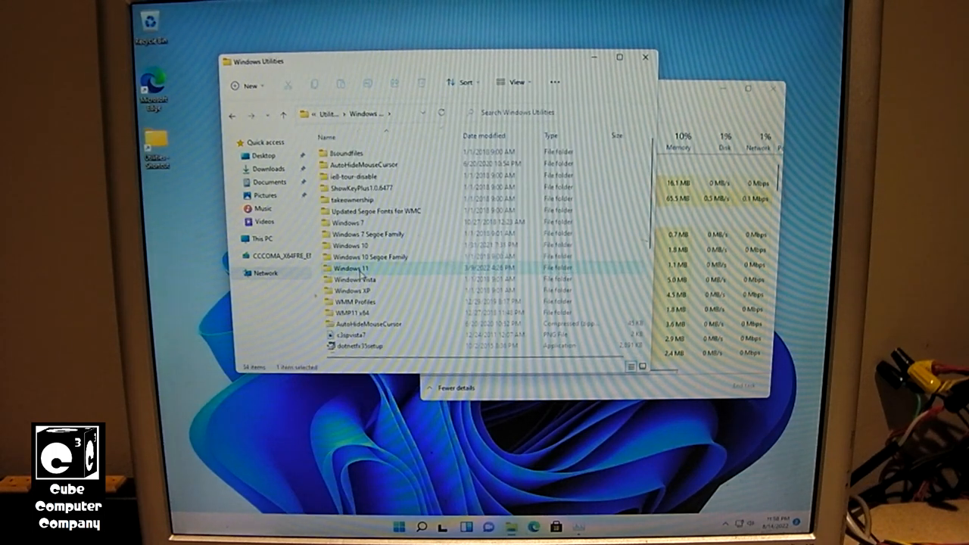
Run StartAllBack_3.3.3_setup from the Windows 11 folder so its configuration window appears.
double_click(351, 268)
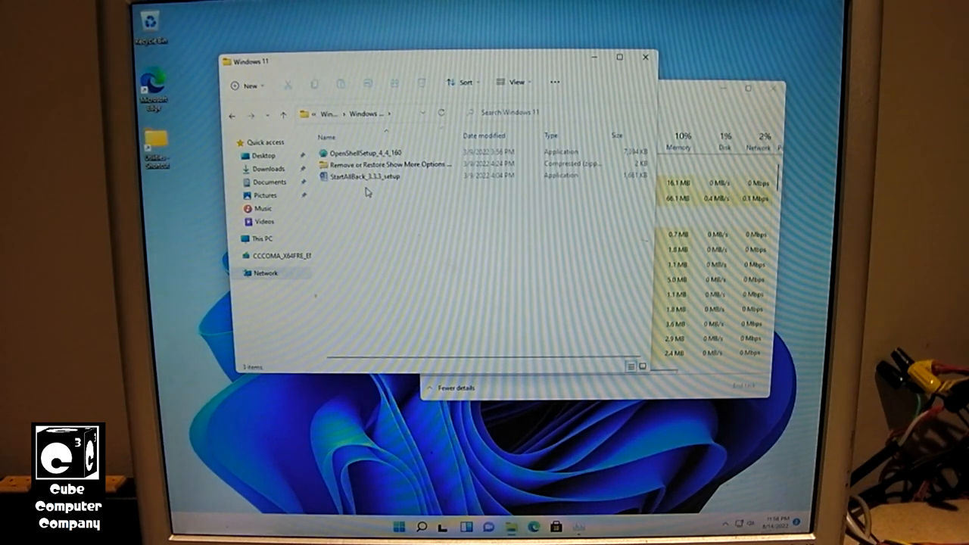
left_click(364, 176)
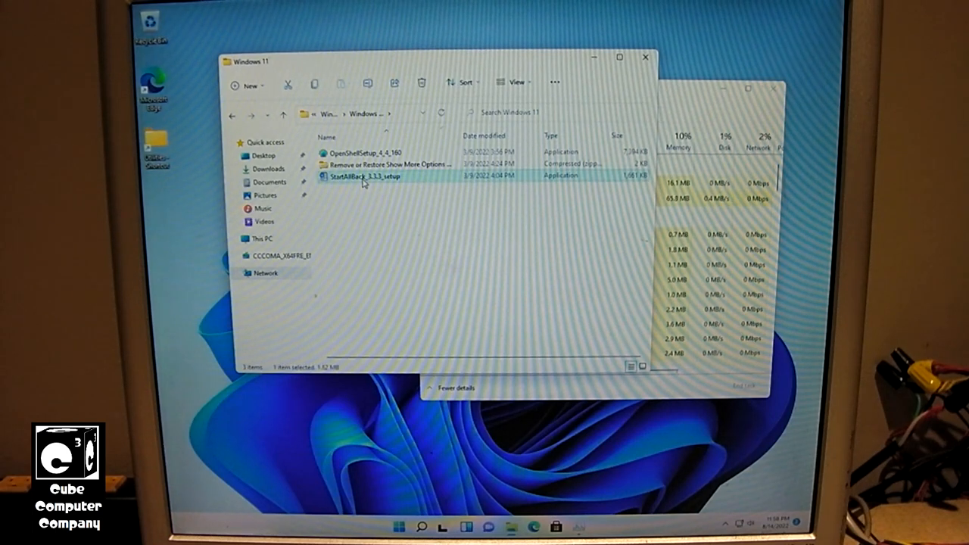
double_click(364, 175)
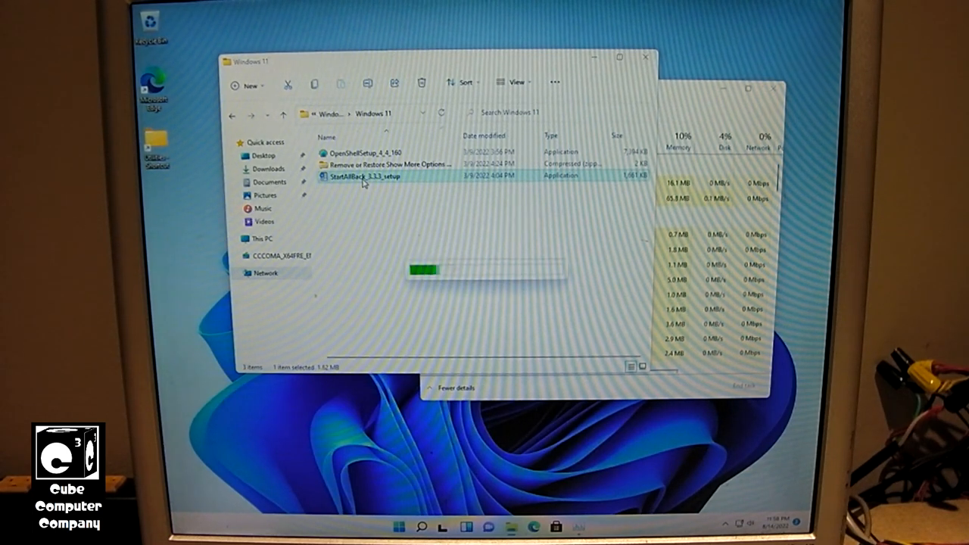
double_click(366, 176)
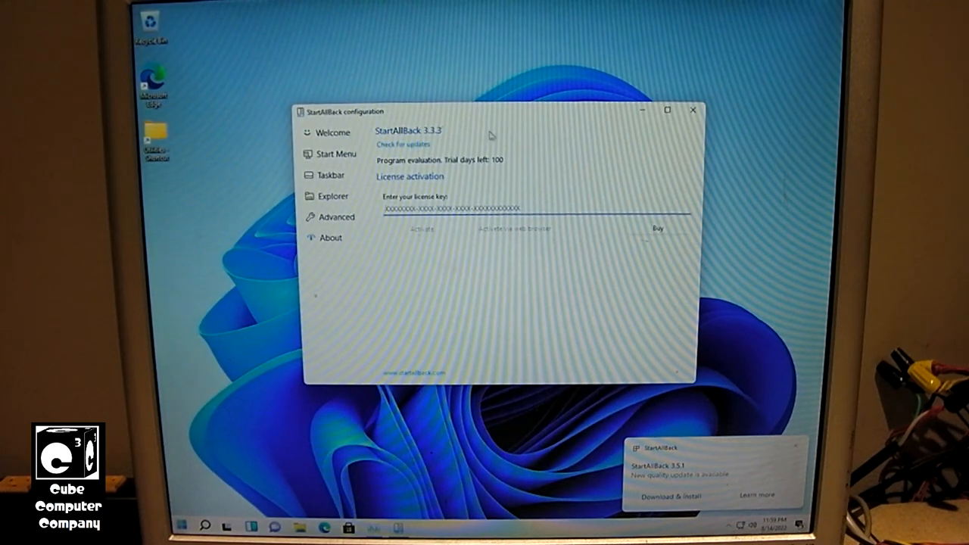
mouse_move(510, 167)
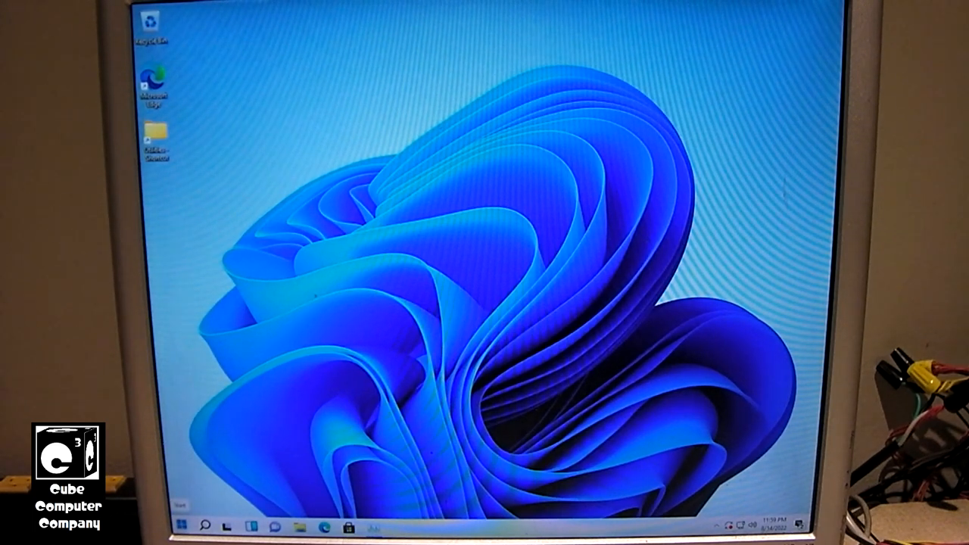
Bring up the desktop context menu with the classic-style taskbar showing.
right_click(503, 527)
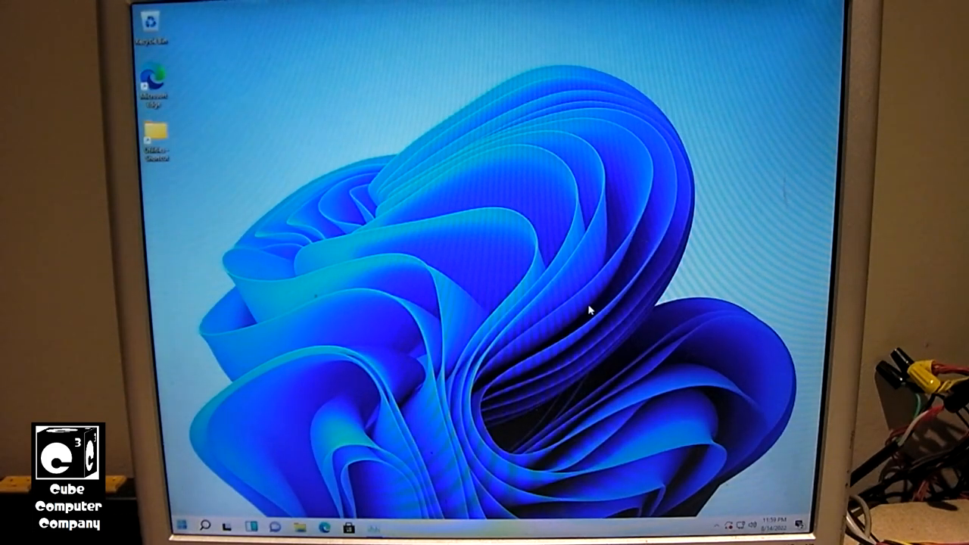
Select setup.exe on the installation DVD and bring up its file options.
left_click(251, 527)
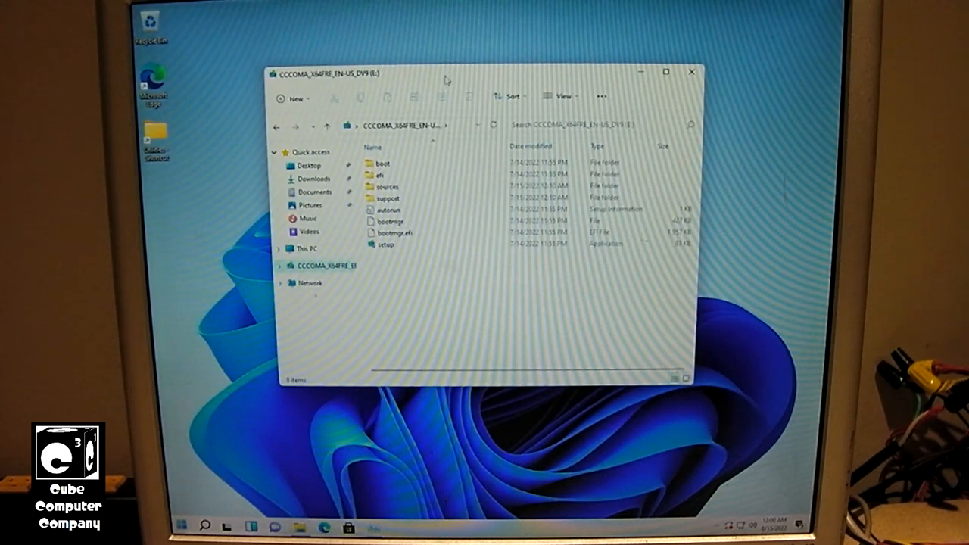
left_click(386, 245)
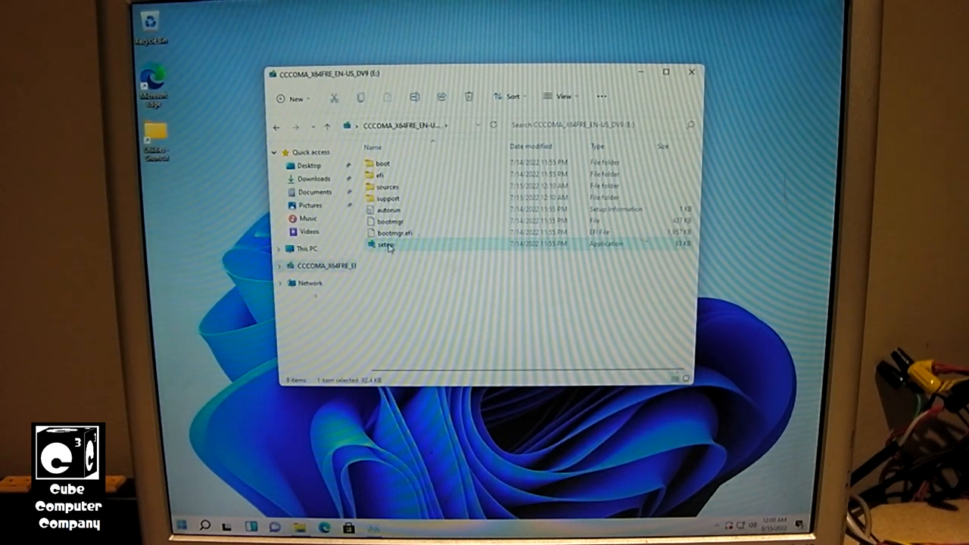
right_click(387, 244)
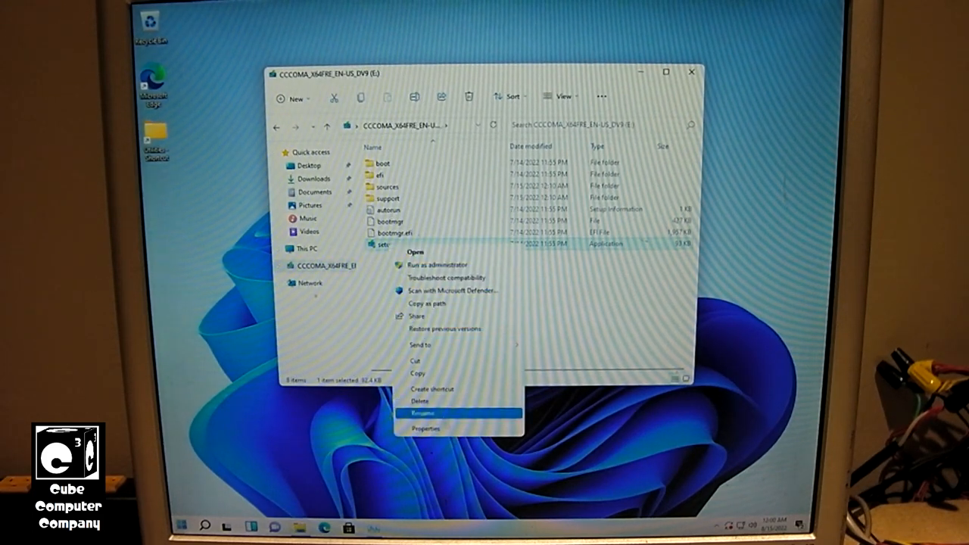
mouse_move(447, 19)
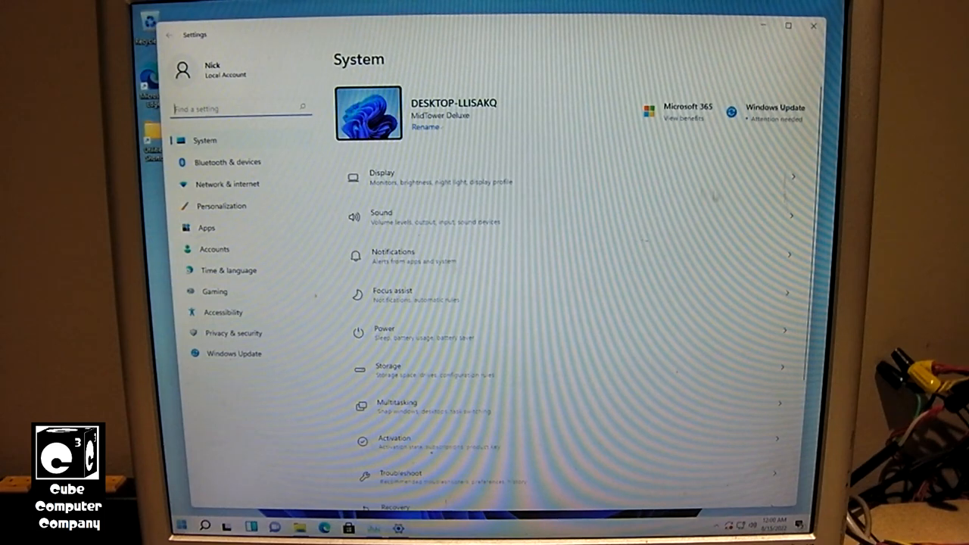
Go to Personalization > Colors and set Windows to Dark mode.
left_click(222, 206)
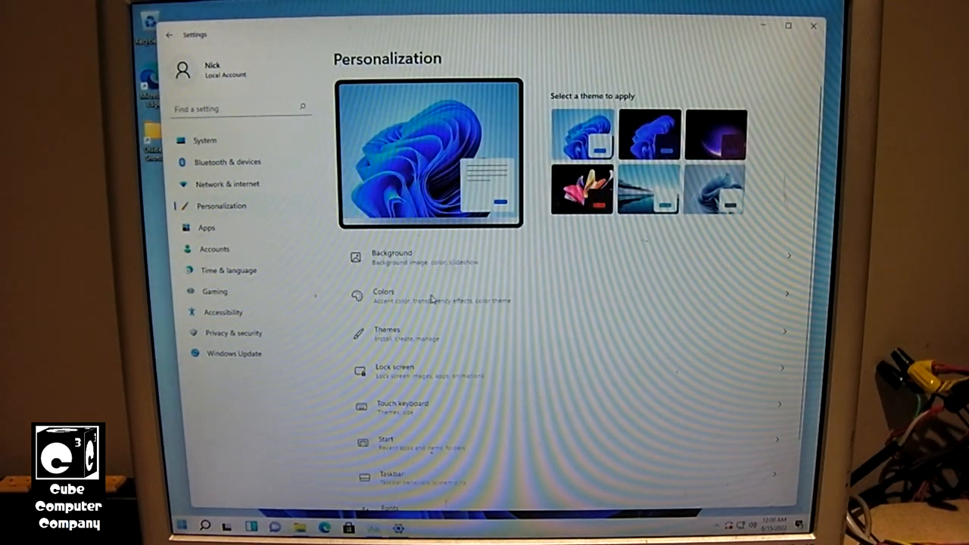
left_click(383, 296)
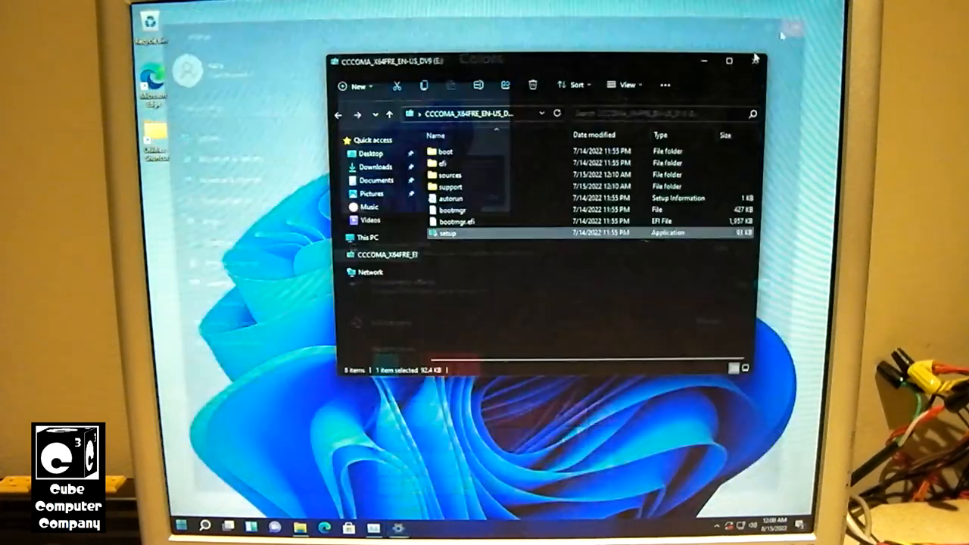
right_click(485, 527)
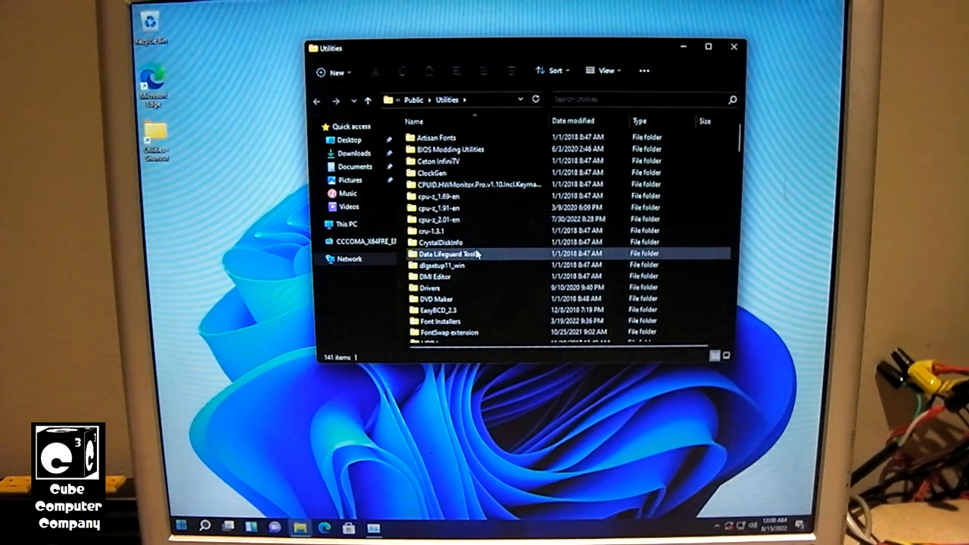
Open the cpuz folder for CPU-Z, then launch HWMonitor_x64 from hwmonitor_1.46.
left_click(437, 218)
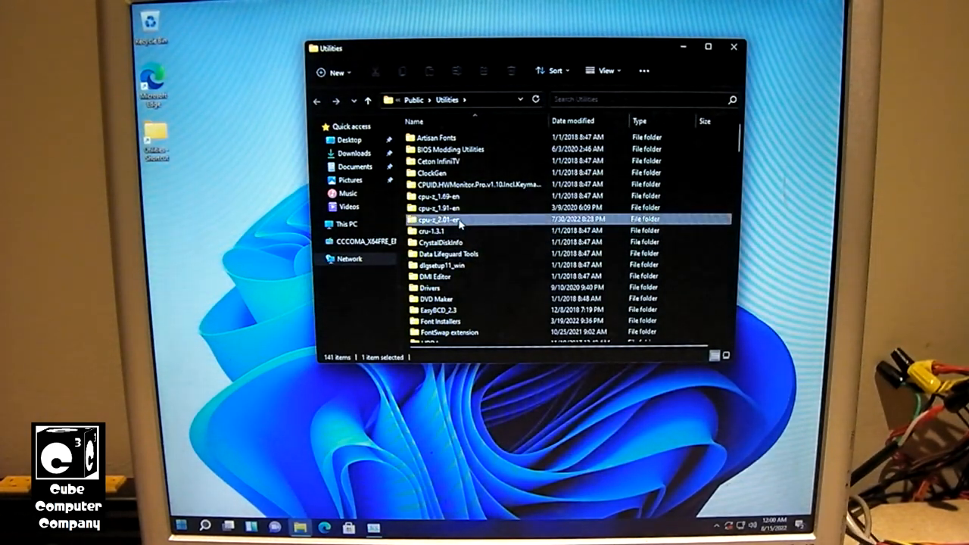
double_click(436, 218)
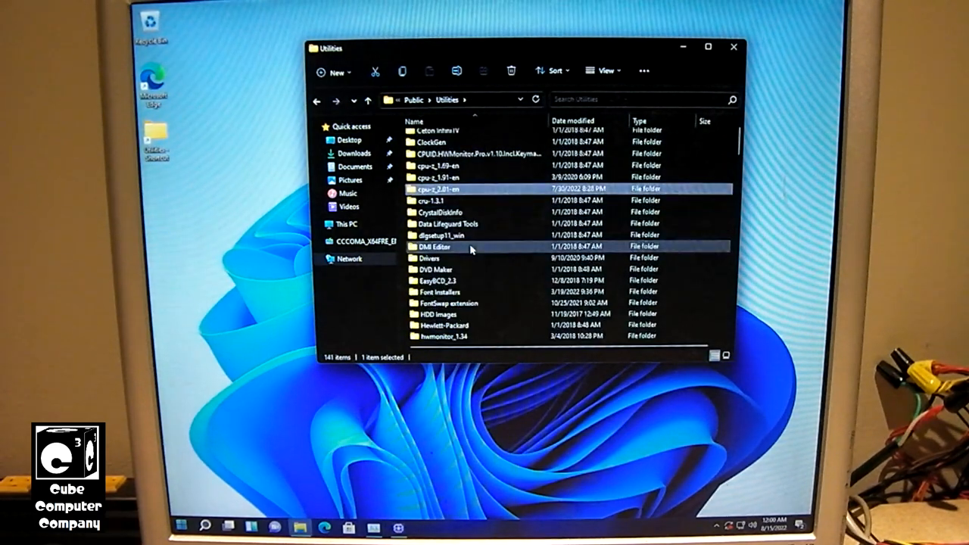
scroll("down", 3)
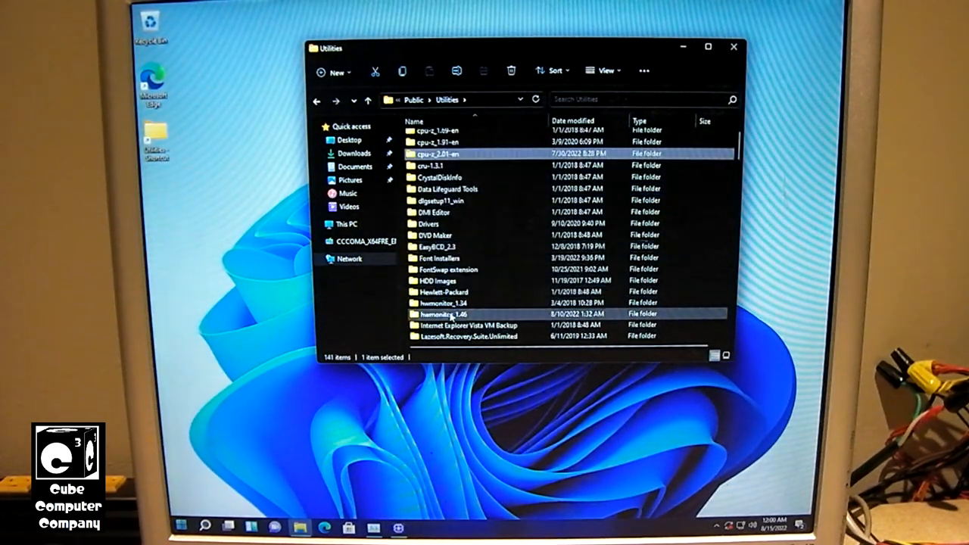
double_click(447, 313)
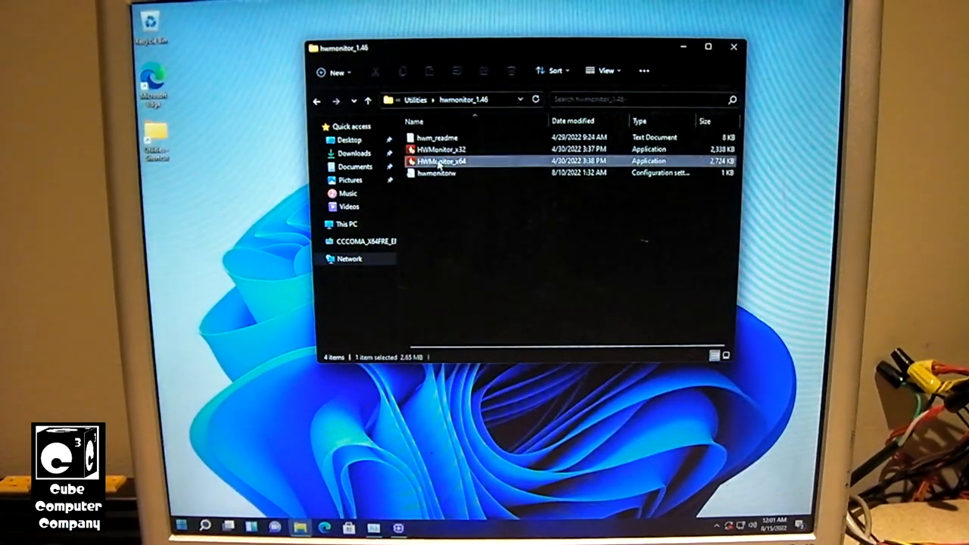
double_click(442, 160)
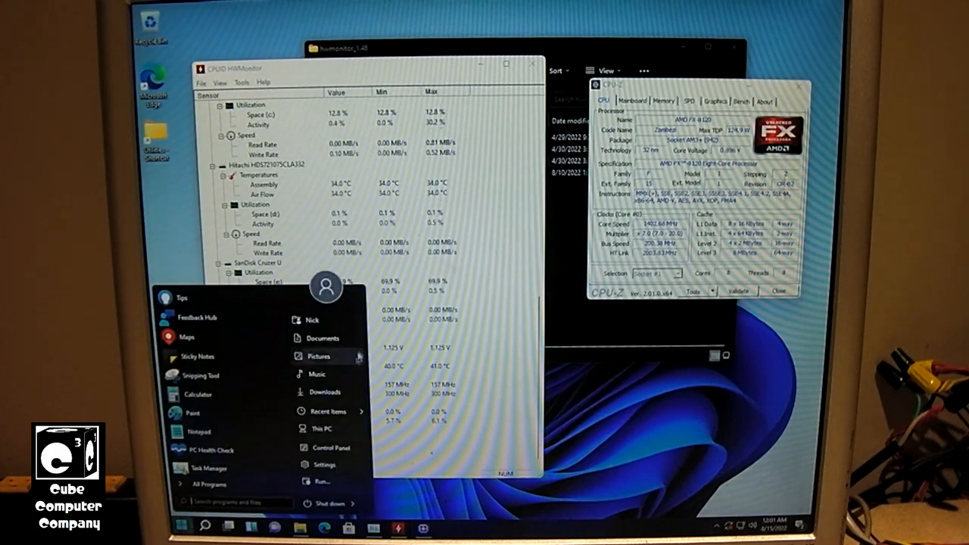
In Control Panel with Small icons view, open Power Options and select the High performance plan.
left_click(327, 448)
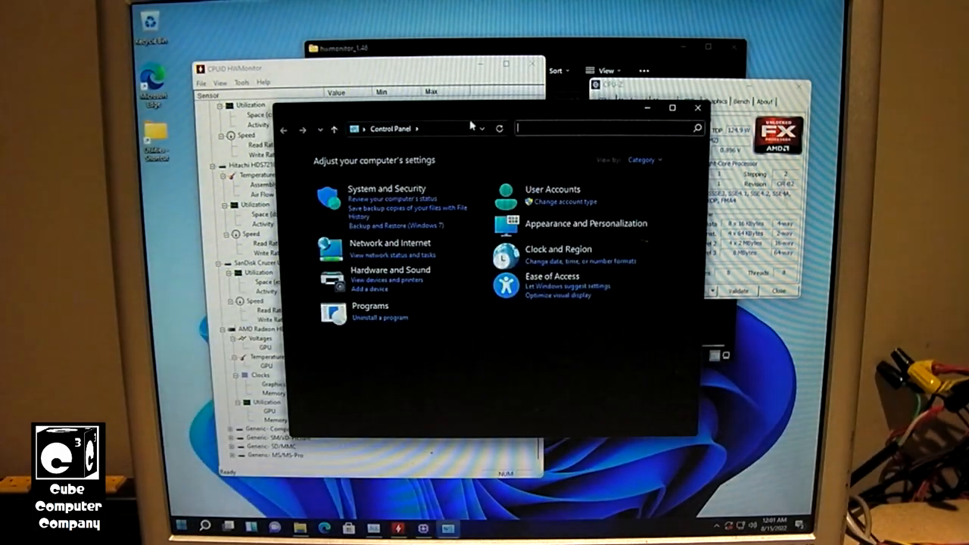
left_click(536, 147)
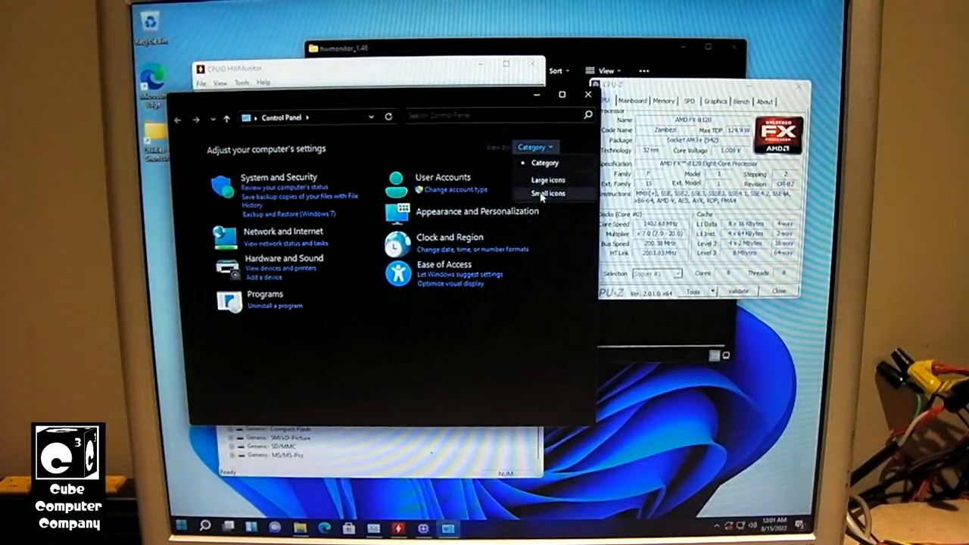
left_click(547, 194)
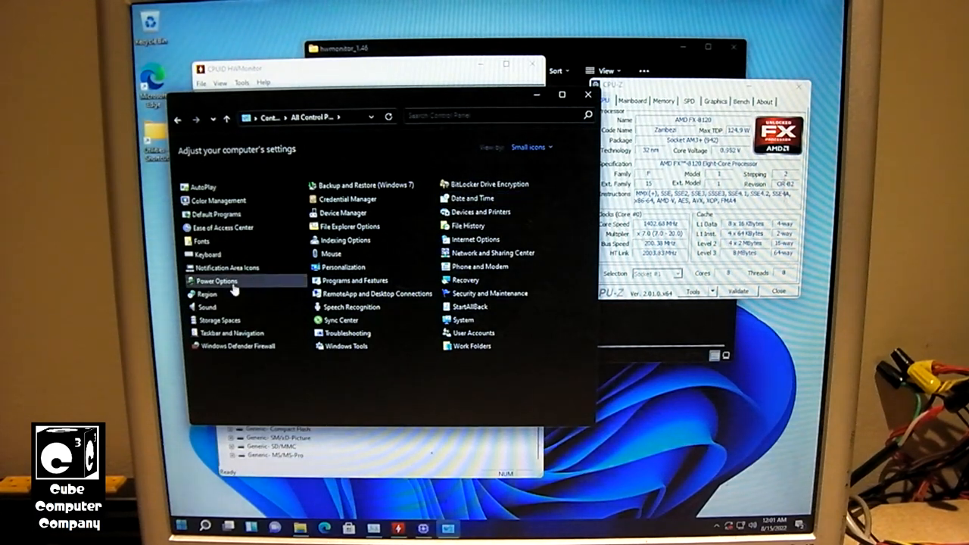
left_click(218, 281)
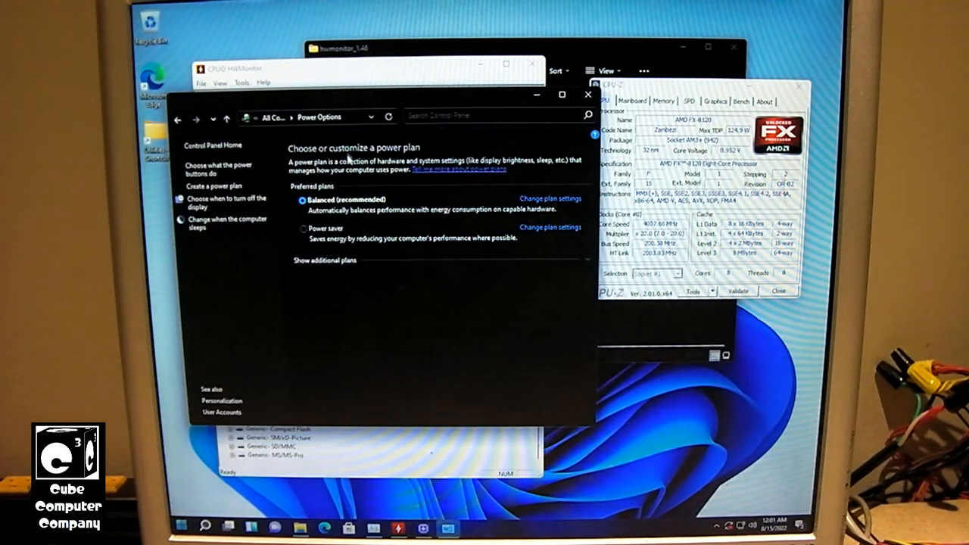
left_click(324, 261)
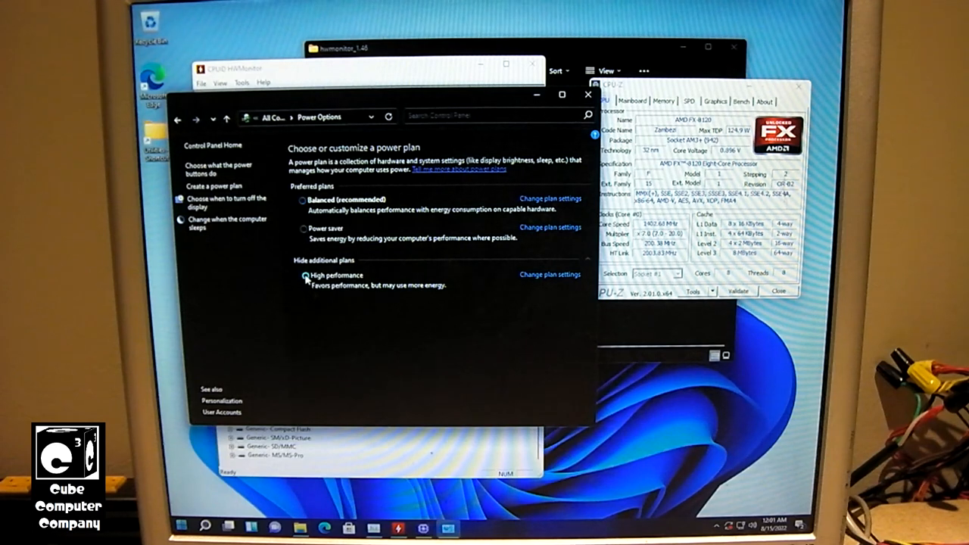
left_click(303, 275)
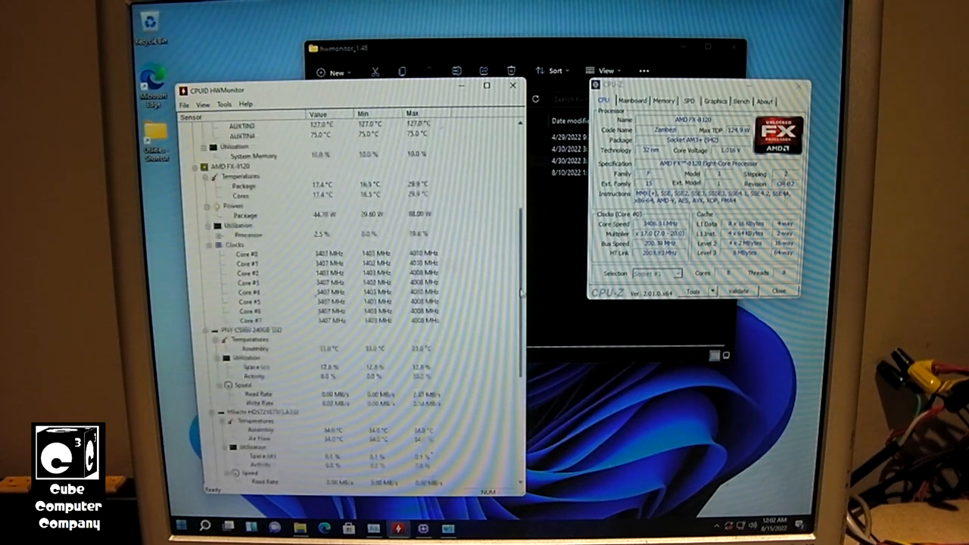
Scroll through HWMonitor's sensor list to review motherboard voltages and temperatures.
scroll("up", 3)
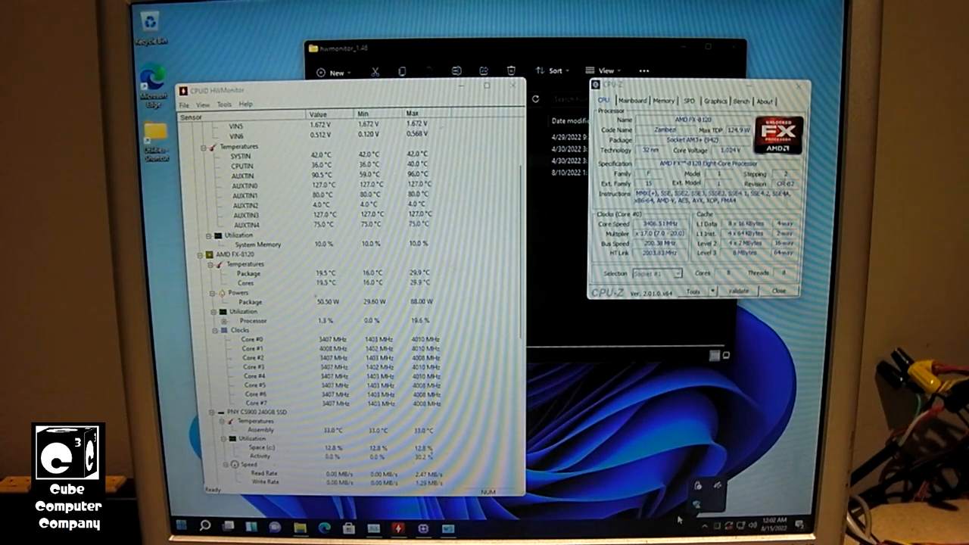
mouse_move(665, 336)
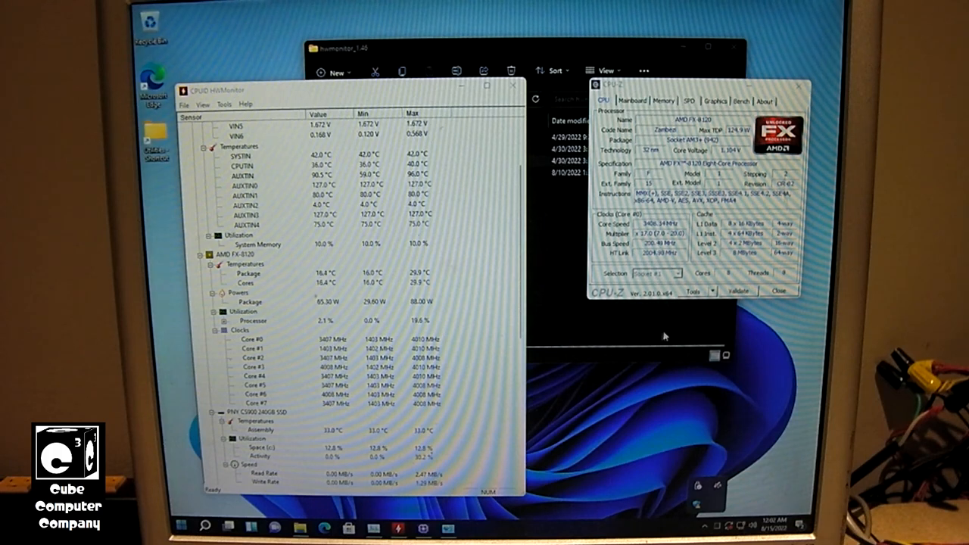
scroll("down", 3)
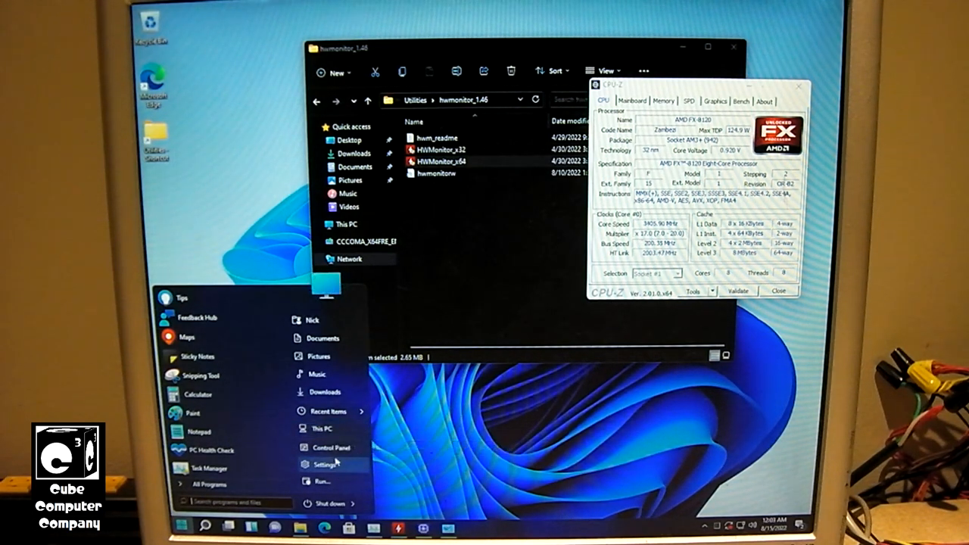
From Settings' Windows Update page, start Download now for the pending updates.
left_click(326, 463)
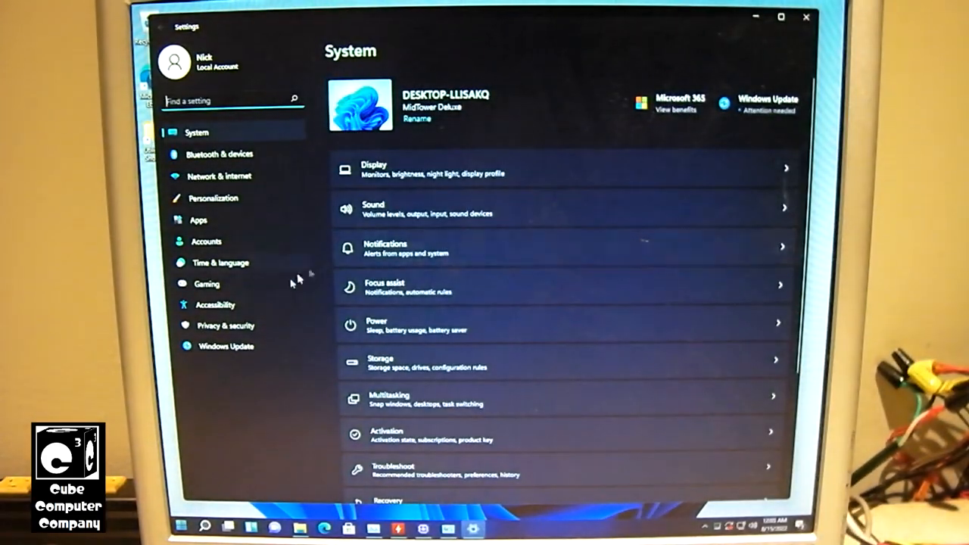
left_click(226, 345)
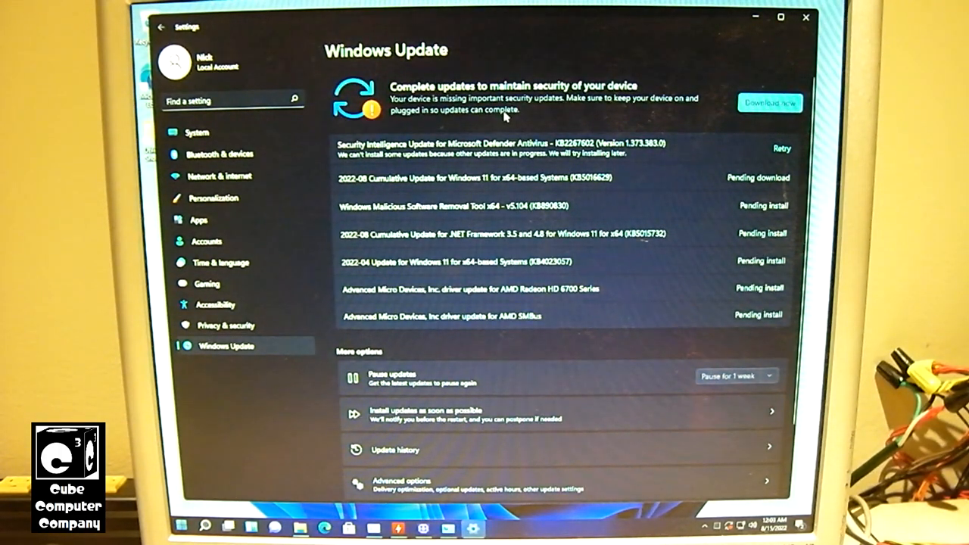
mouse_move(689, 140)
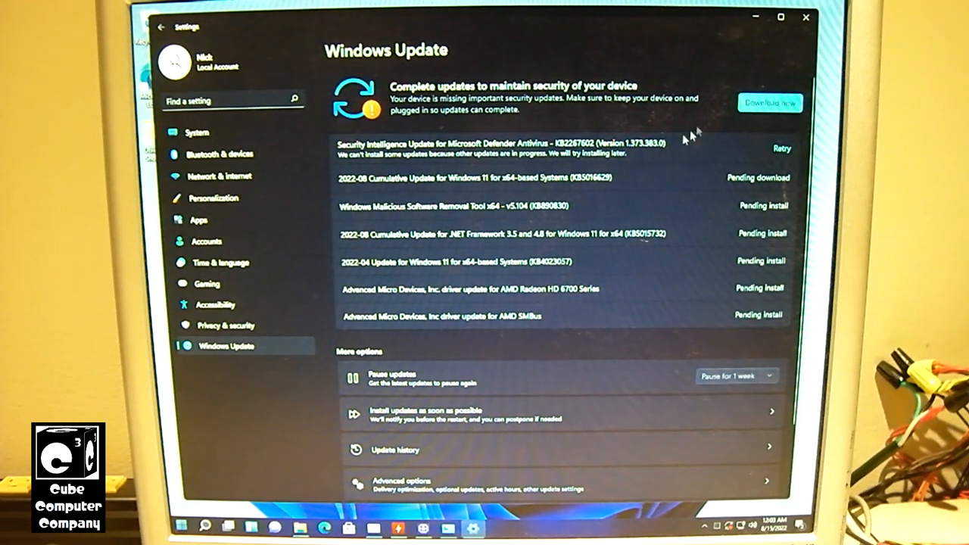
mouse_move(664, 28)
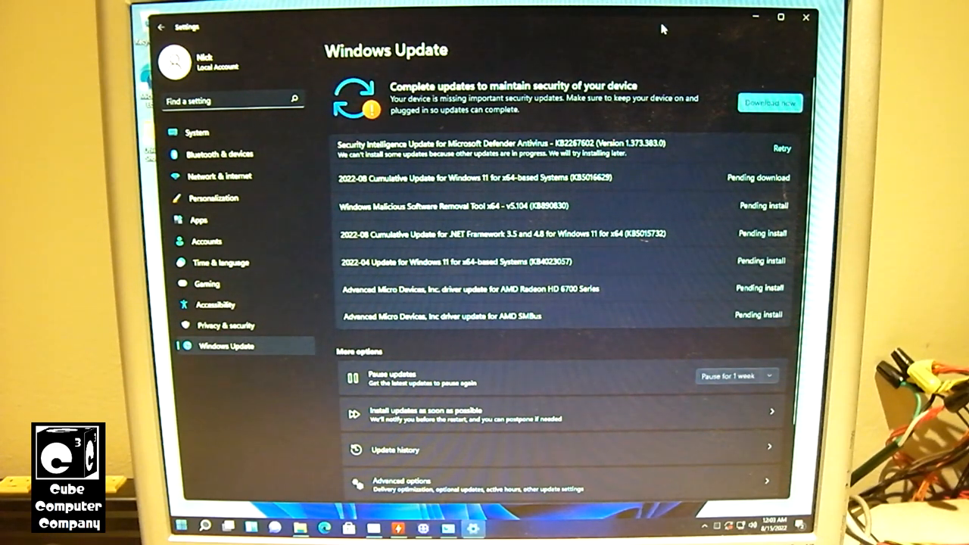
left_click(769, 103)
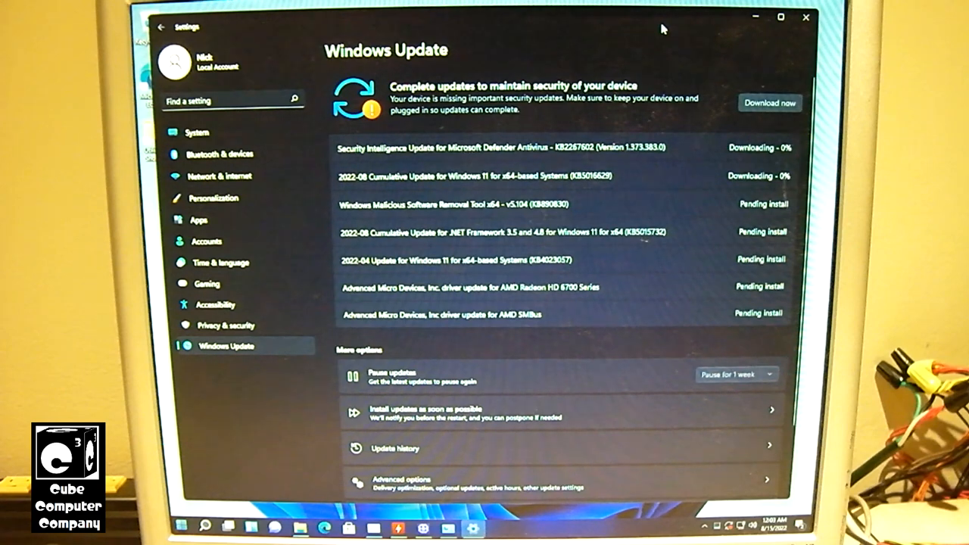
mouse_move(633, 109)
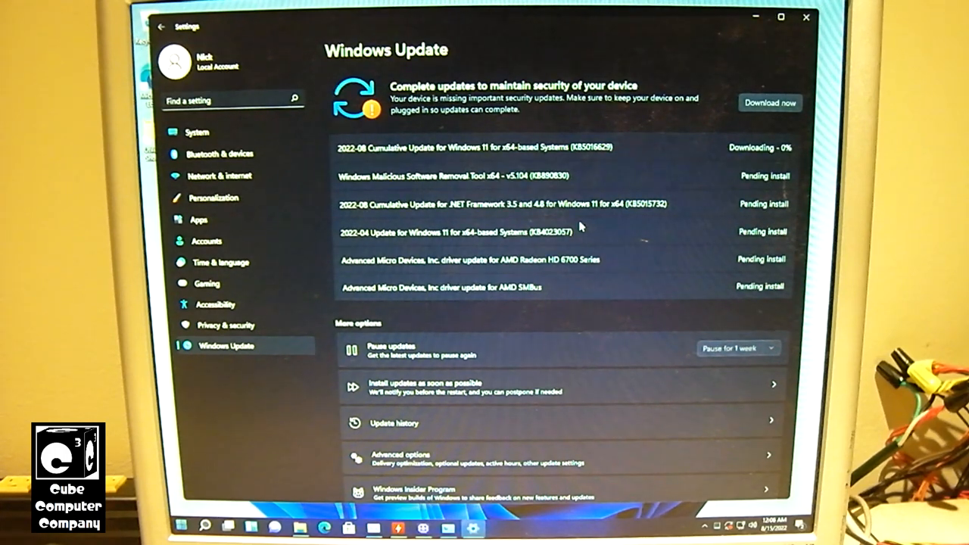
mouse_move(627, 66)
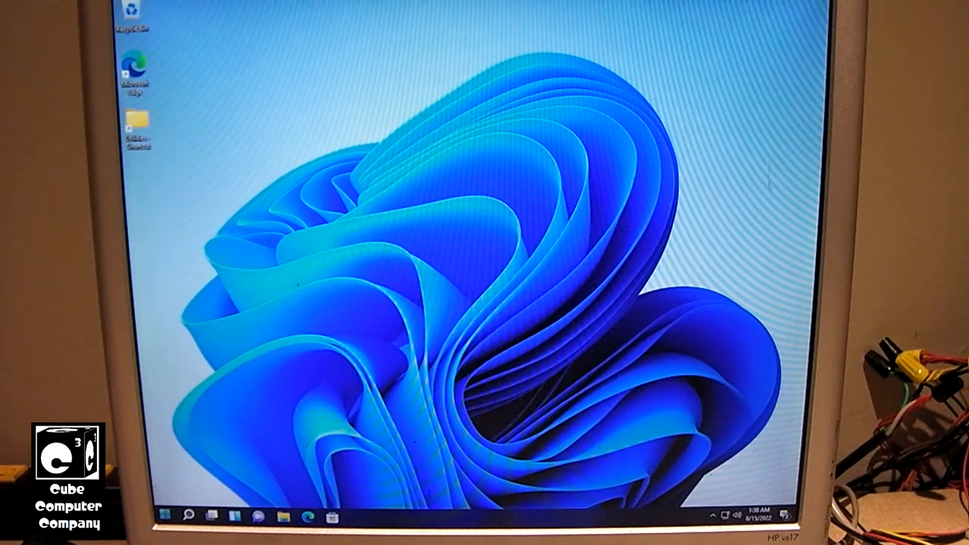
Reopen Settings from the Start menu and go to Apps > Default apps.
left_click(164, 518)
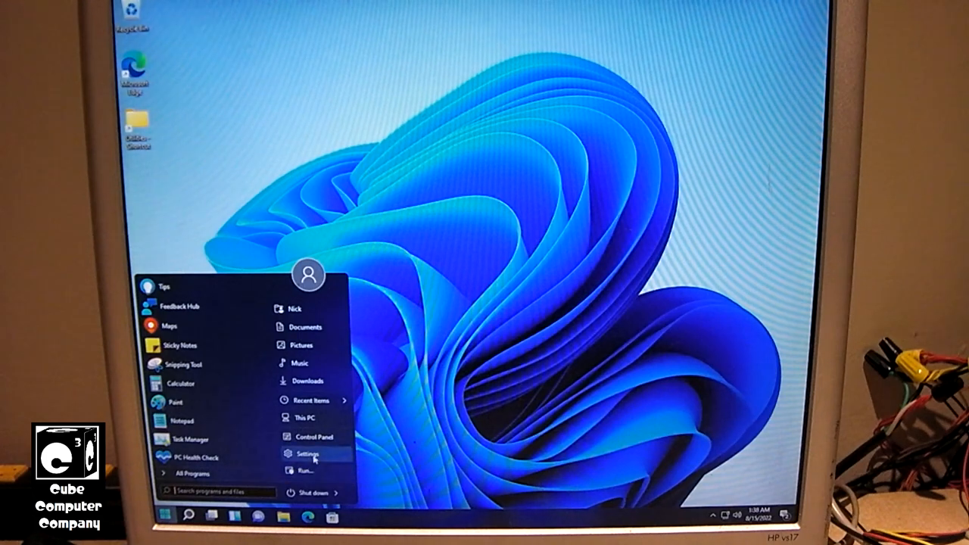
left_click(309, 455)
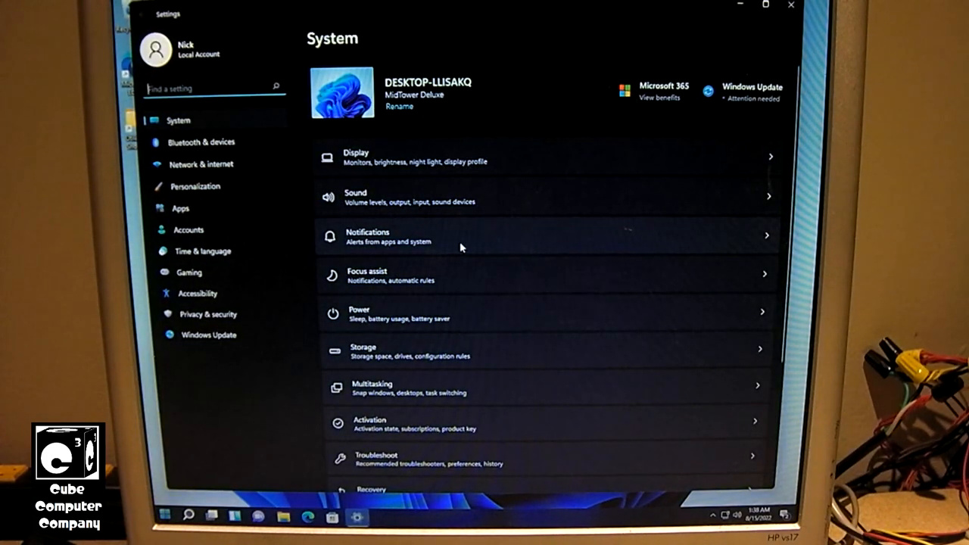
mouse_move(438, 239)
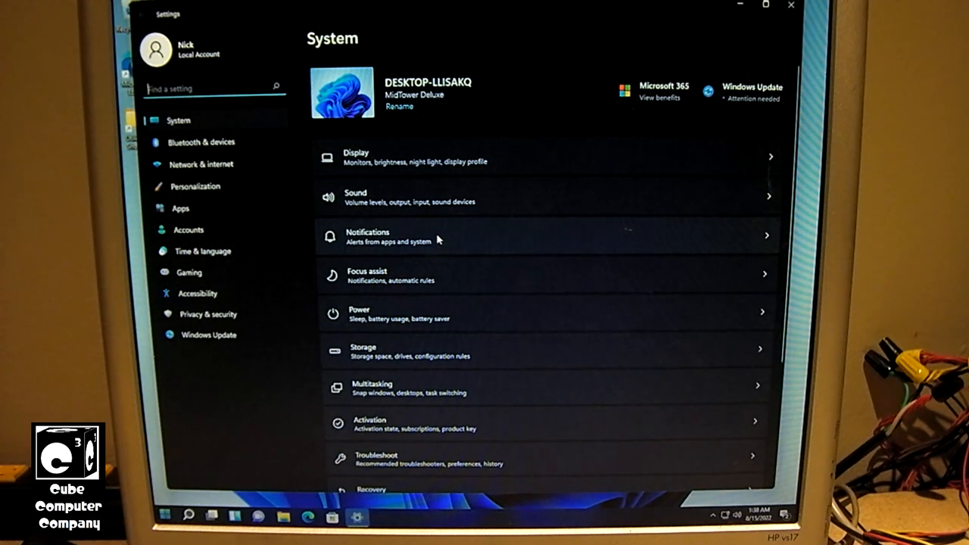
left_click(180, 209)
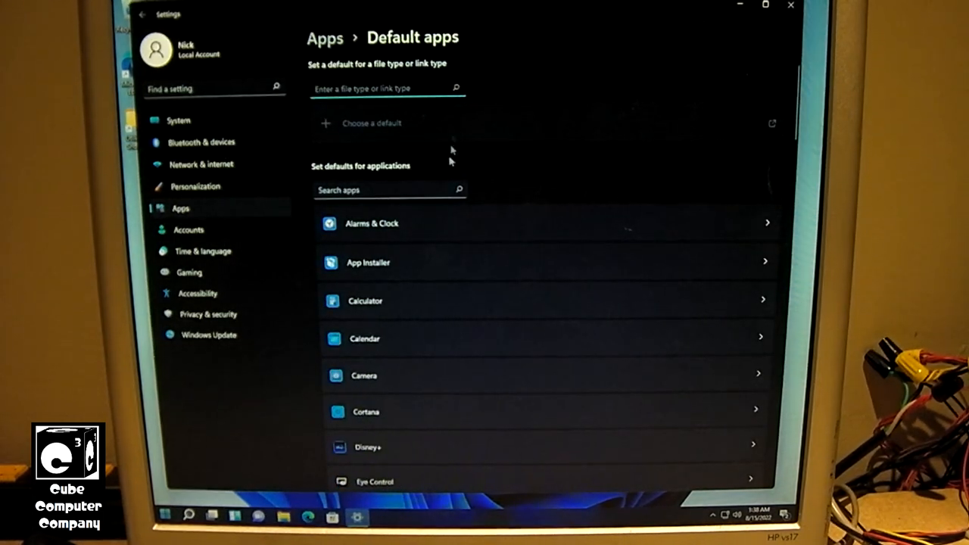
mouse_move(530, 196)
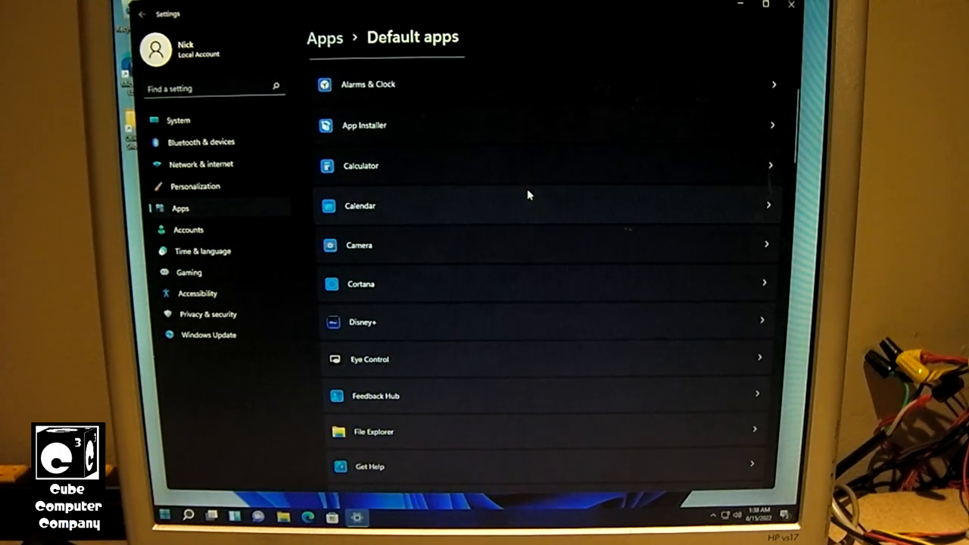
Scroll through the list of installed applications on the Default apps page.
scroll("down", 3)
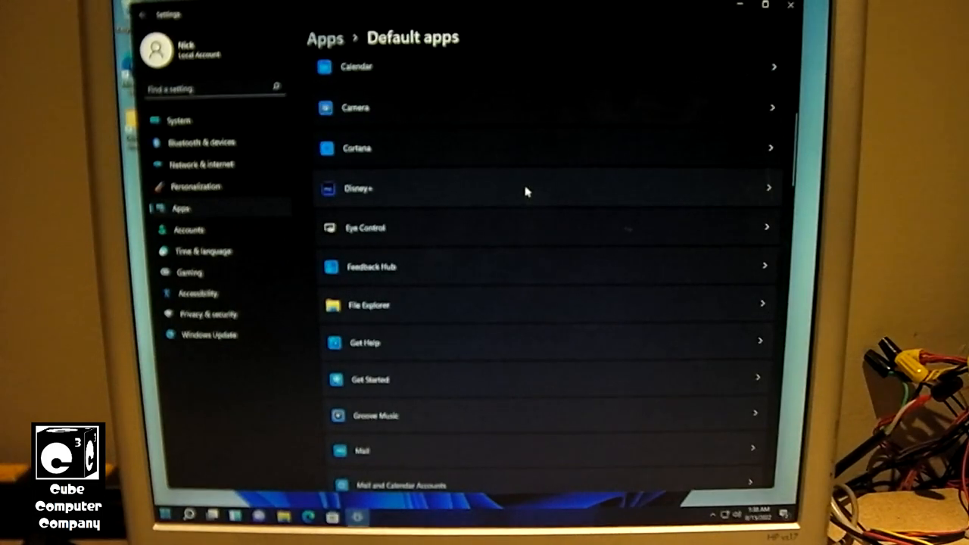
scroll("up", 3)
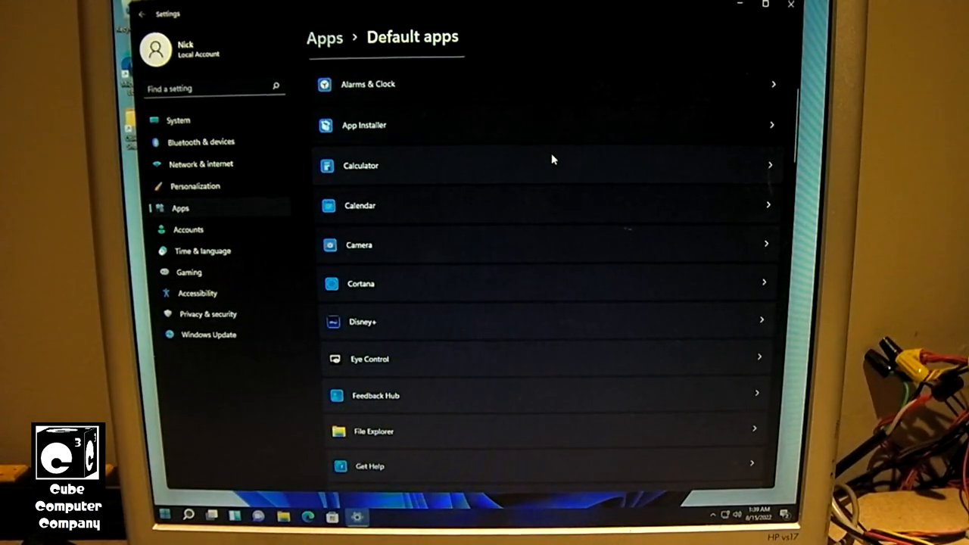
scroll("down", 3)
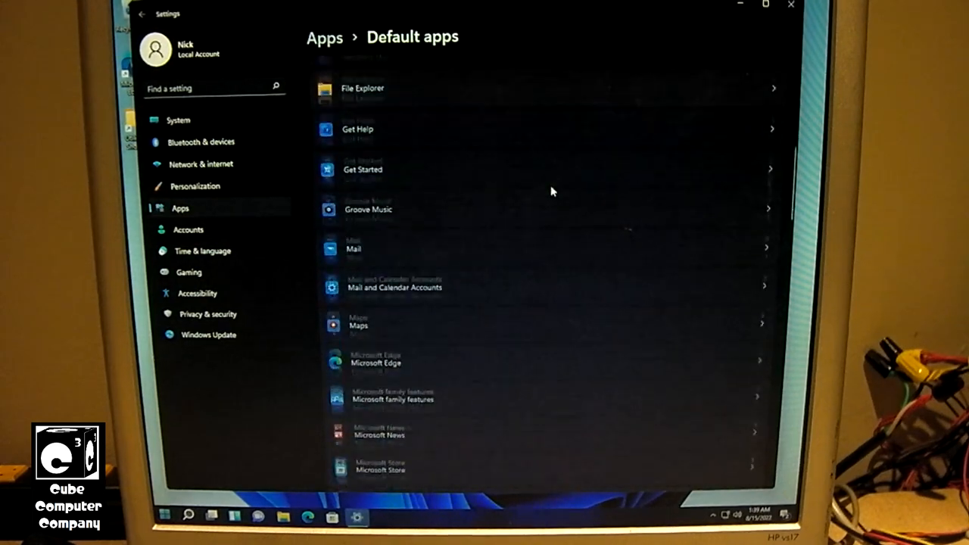
Select Microsoft Edge and review its file type and link type default associations.
left_click(376, 360)
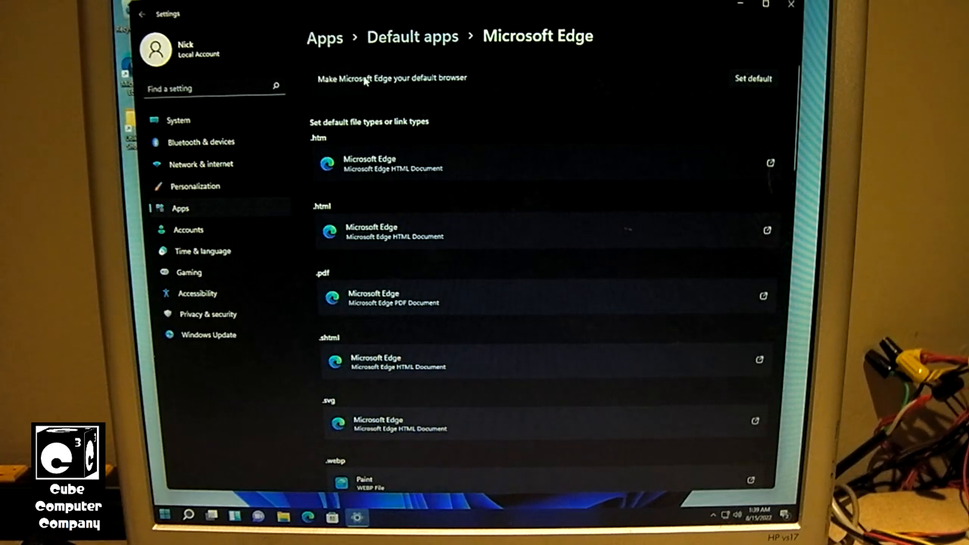
mouse_move(467, 82)
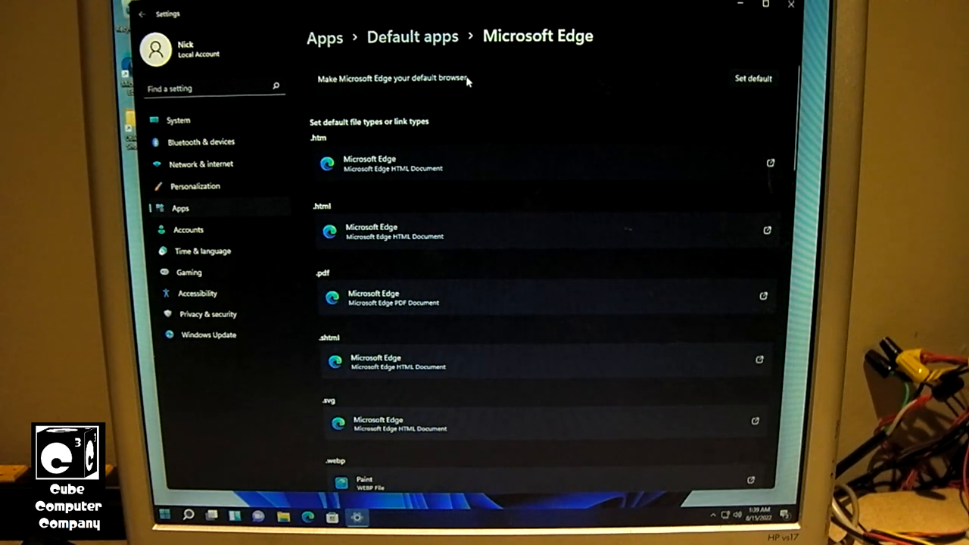
mouse_move(461, 91)
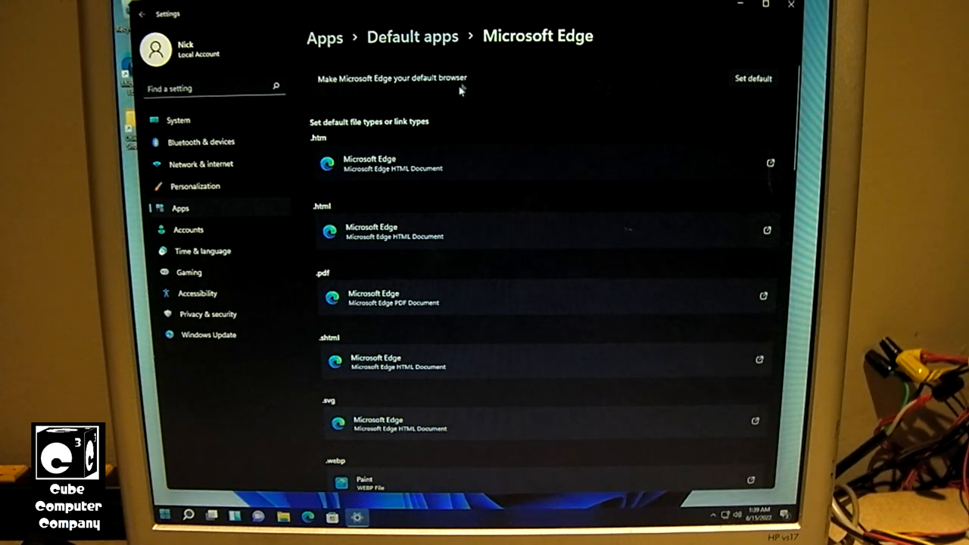
scroll("down", 3)
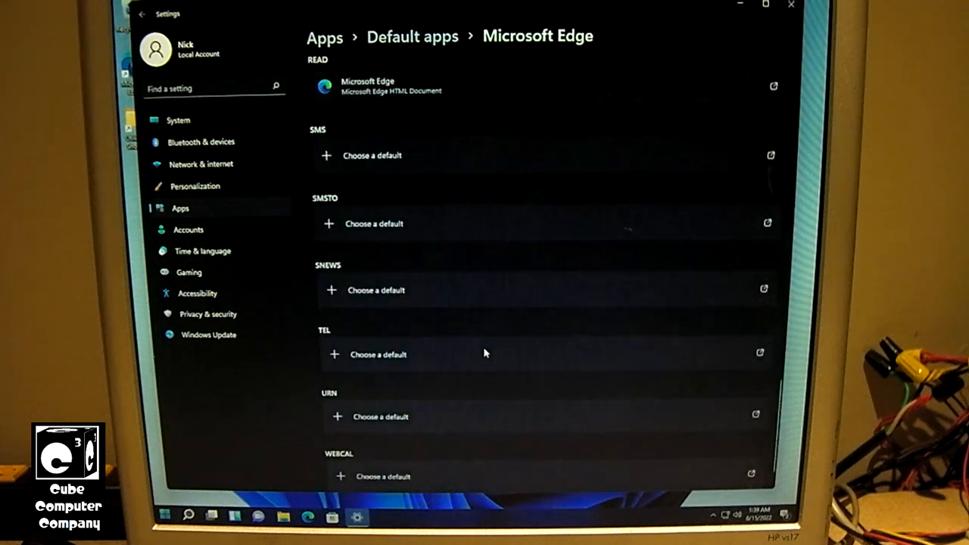
scroll("down", 3)
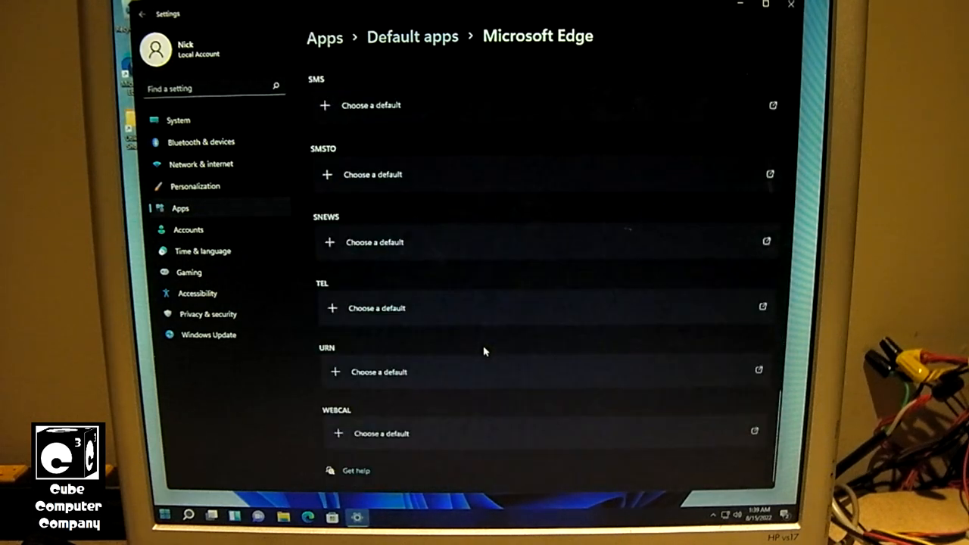
scroll("up", 3)
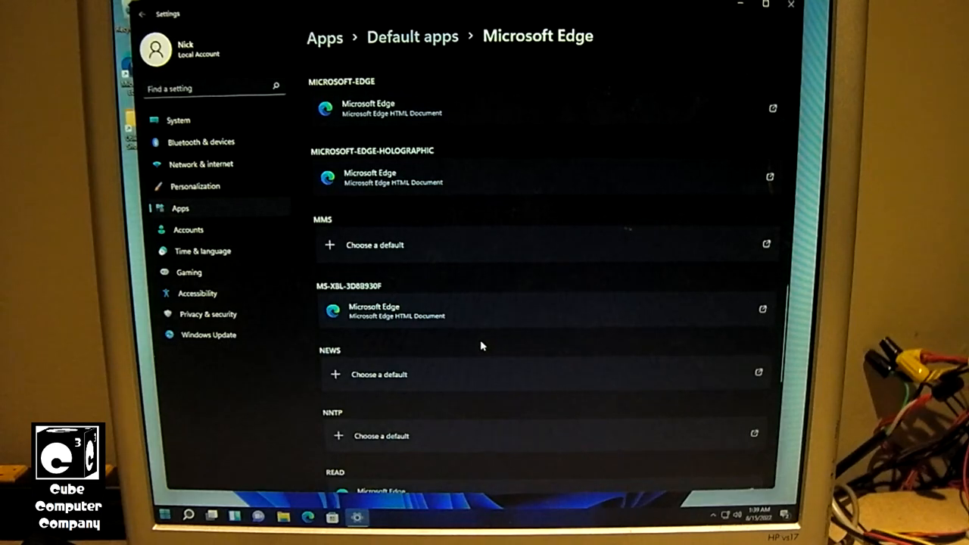
scroll("down", 3)
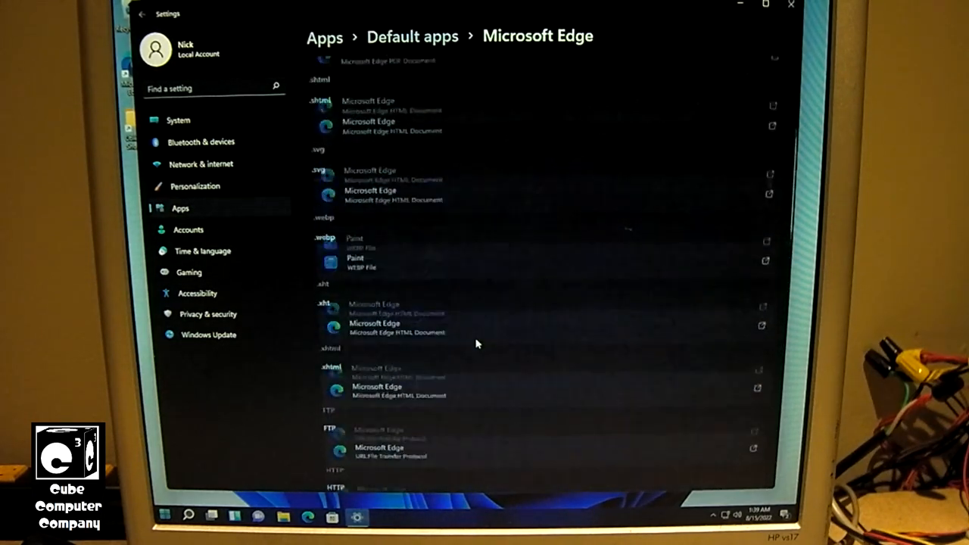
scroll("up", 3)
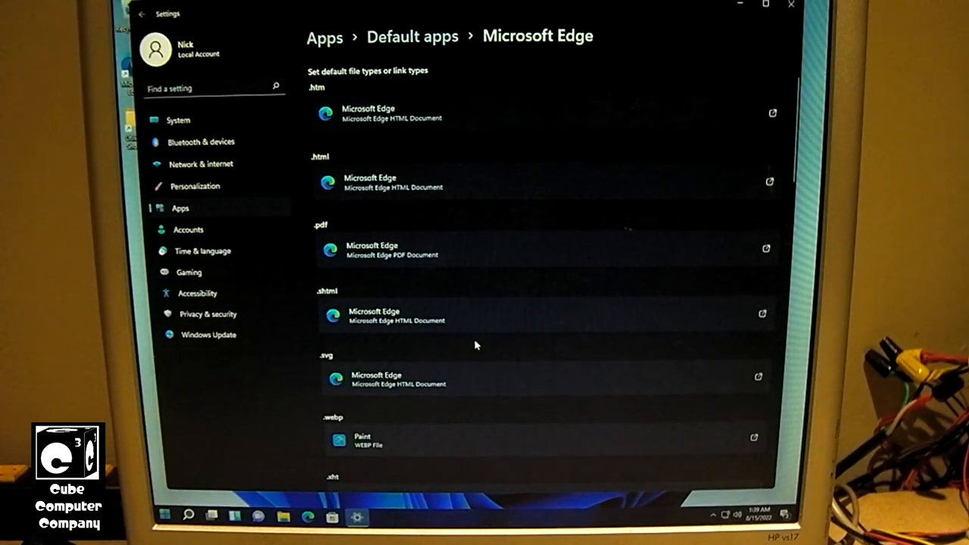
scroll("up", 3)
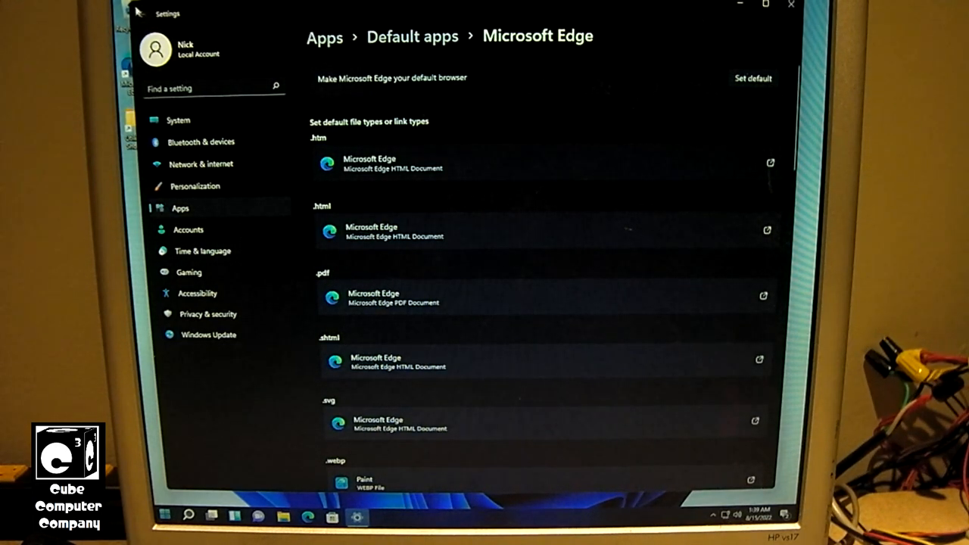
Return to Default apps and scroll down to Movies & TV to view its video file associations.
left_click(142, 13)
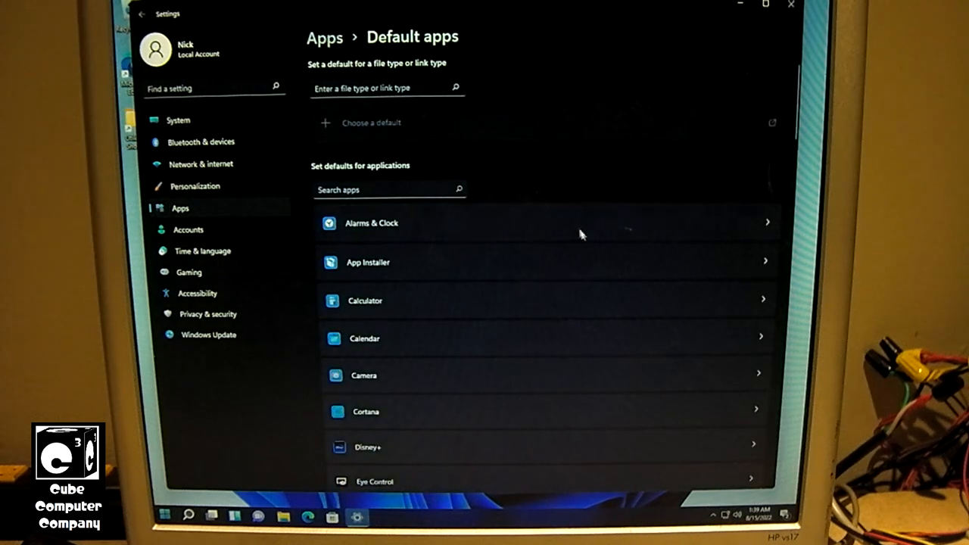
scroll("down", 3)
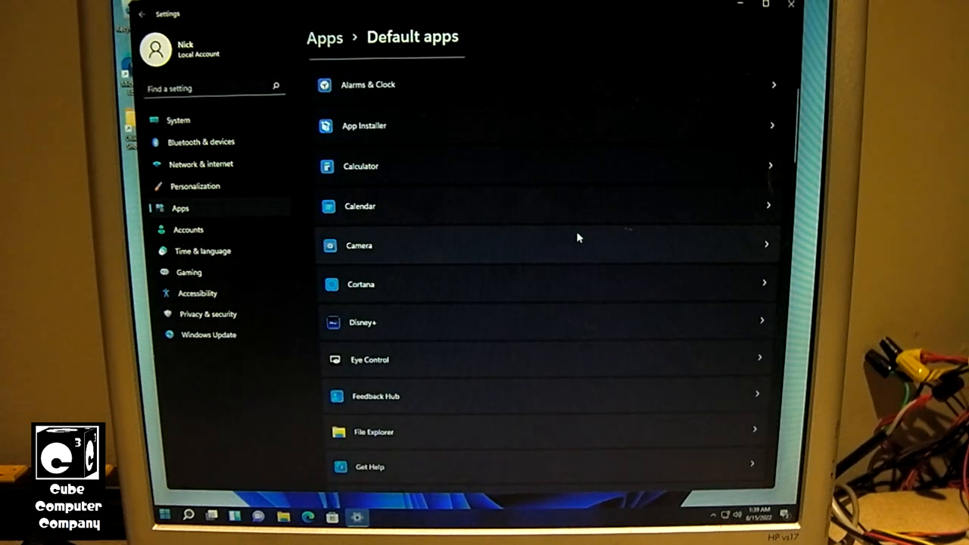
scroll("down", 3)
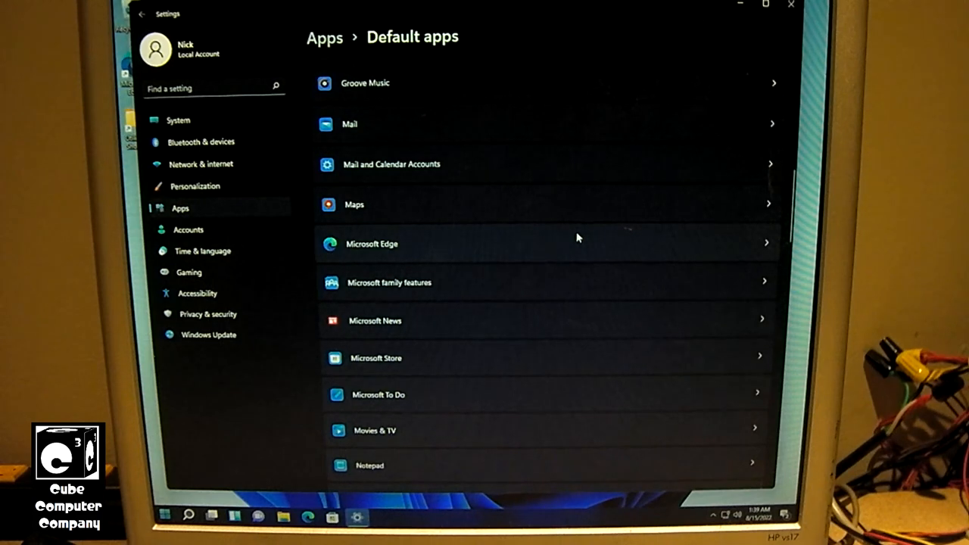
scroll("down", 3)
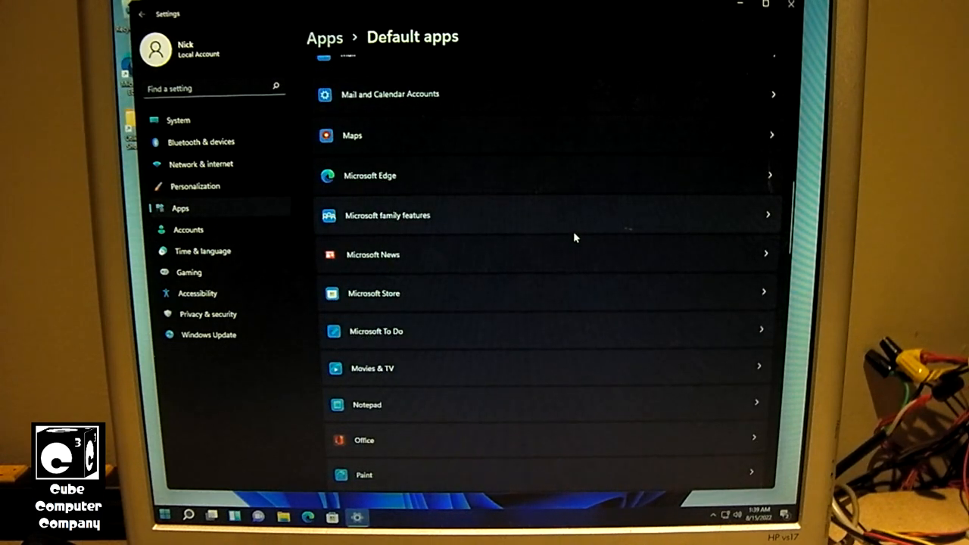
scroll("down", 3)
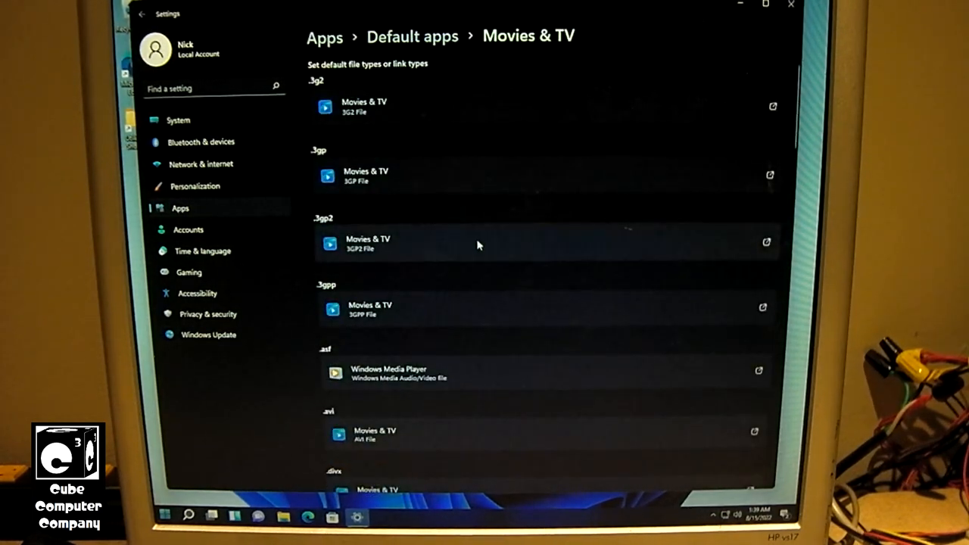
mouse_move(424, 73)
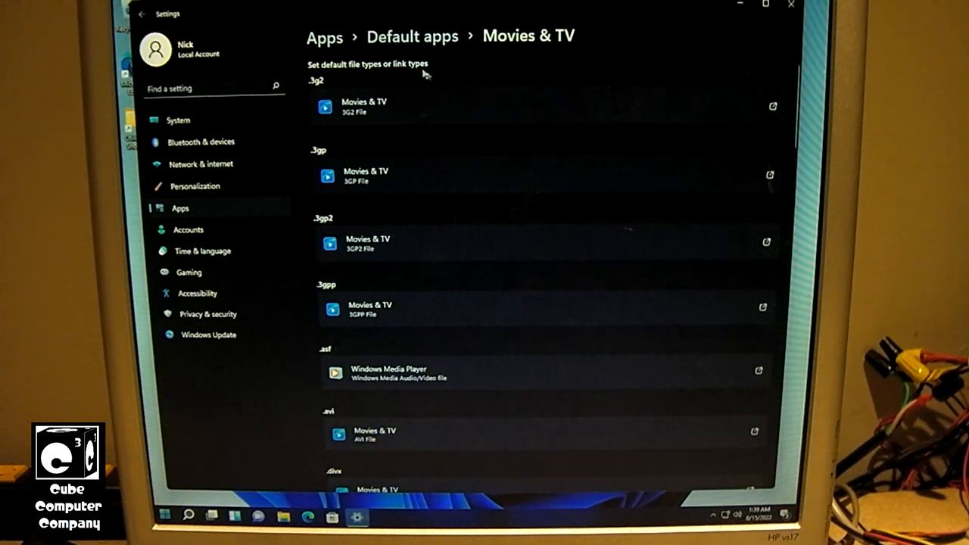
mouse_move(401, 73)
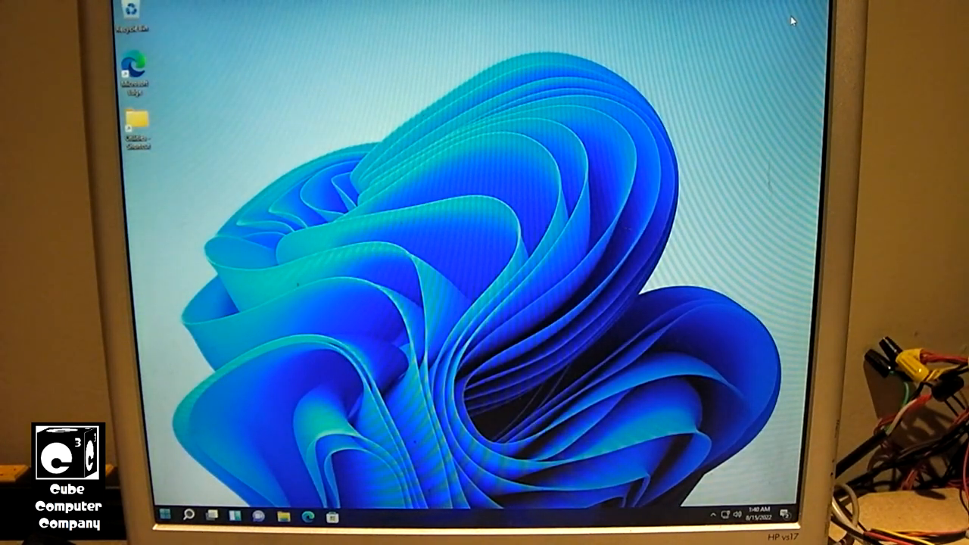
mouse_move(628, 255)
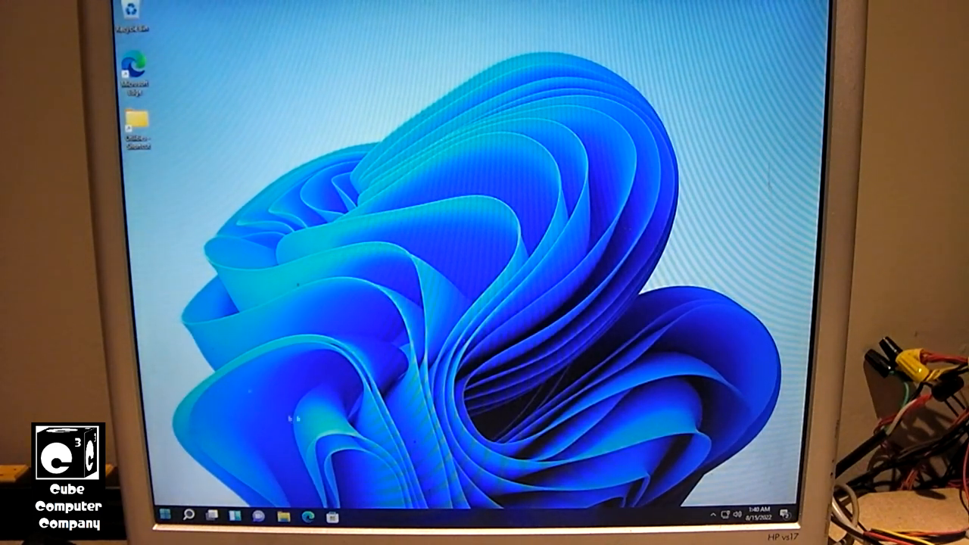
Close Settings so the plain desktop is showing.
left_click(164, 517)
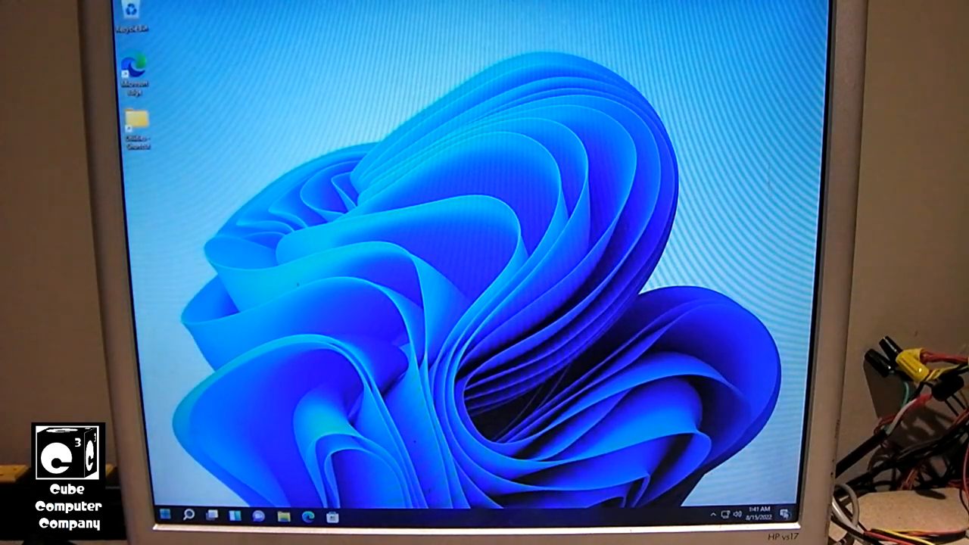
From the notification center, go to Focus assist settings and choose Alarms only.
left_click(754, 515)
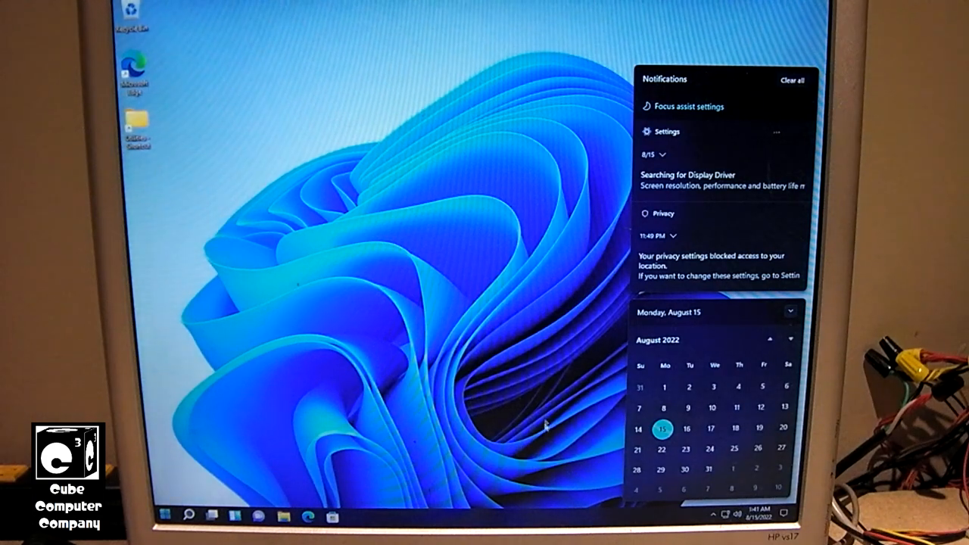
mouse_move(618, 178)
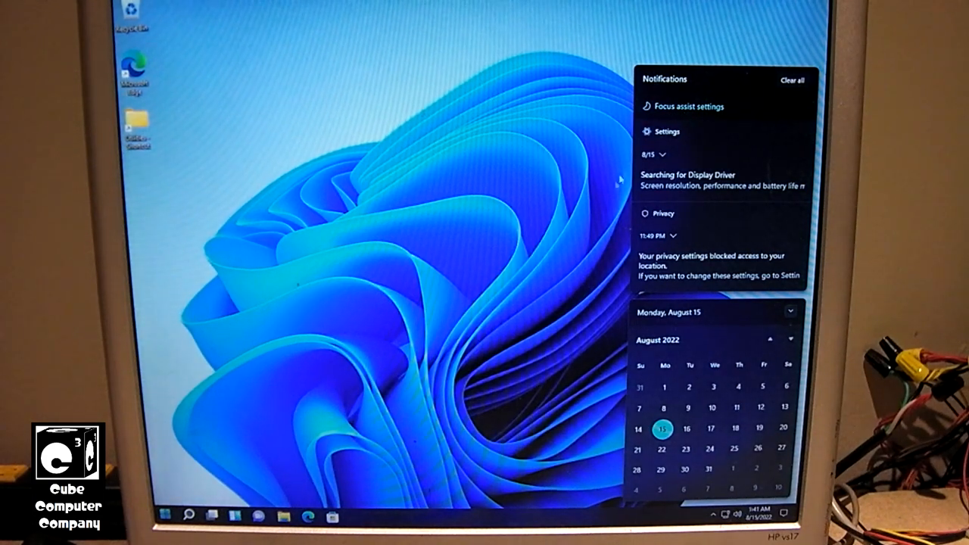
left_click(666, 131)
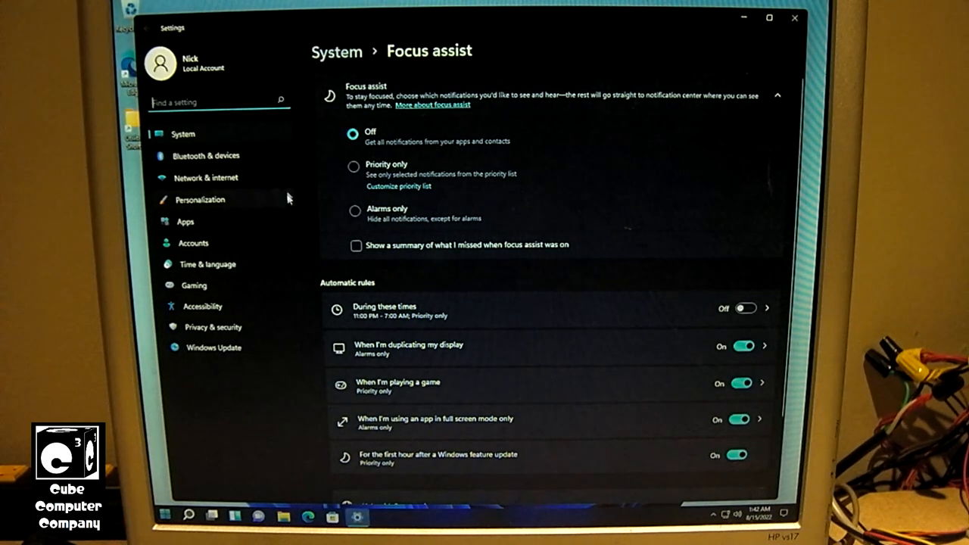
left_click(355, 211)
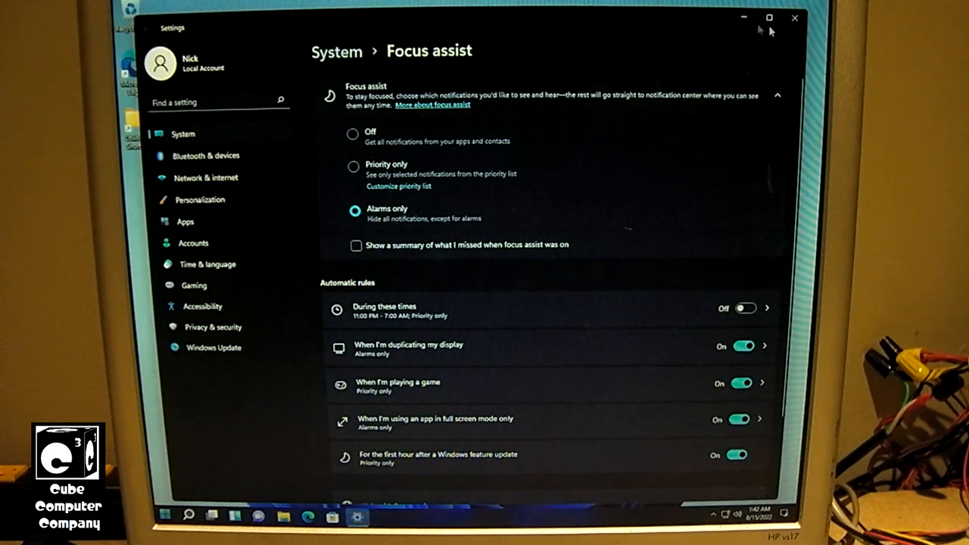